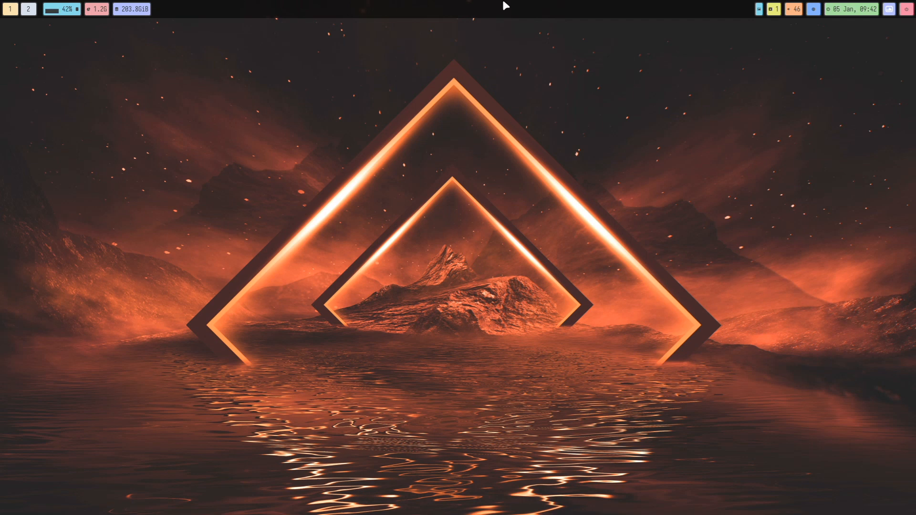
pyautogui.moveTo(668, 16)
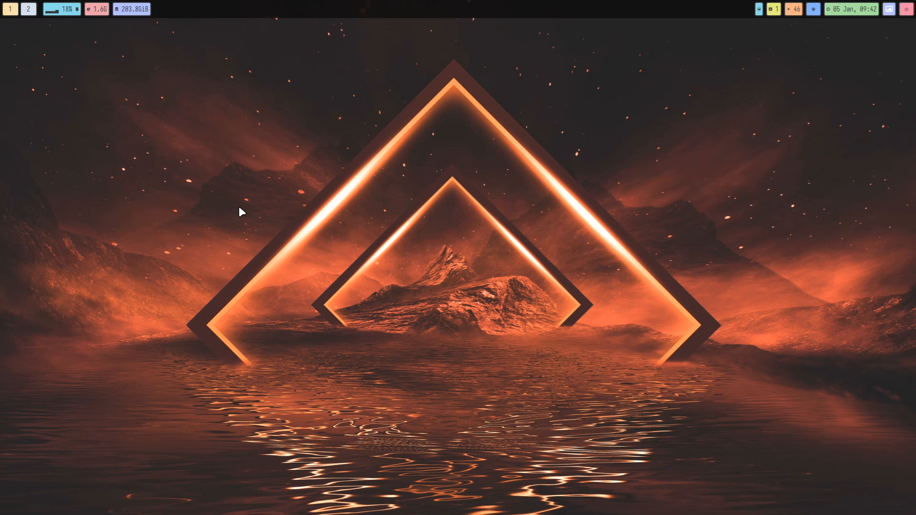
# Launch Sublime Text and bring up hyprland.conf from the hypr config folder.
pyautogui.write('su')
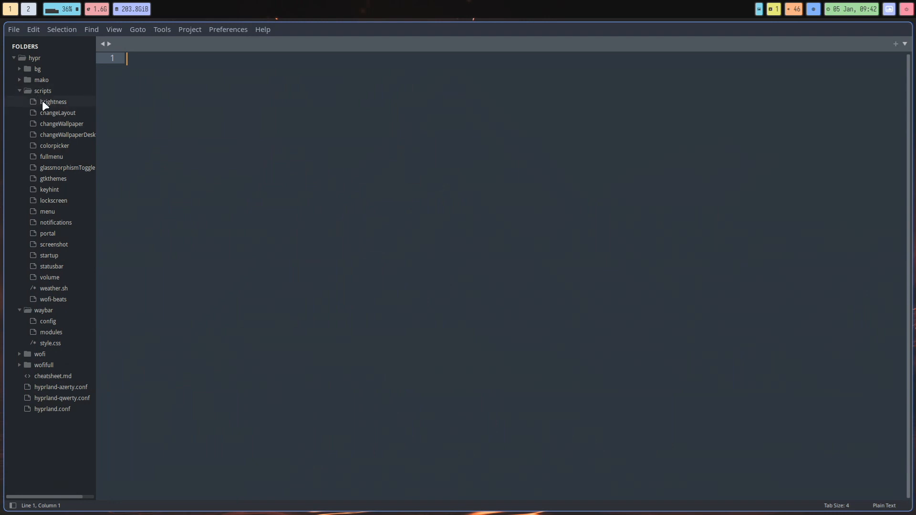
pyautogui.click(13, 58)
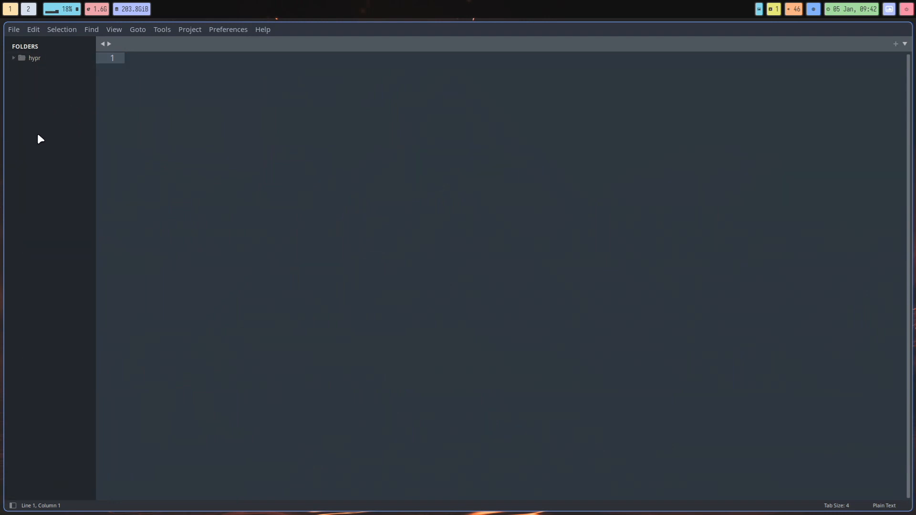
pyautogui.click(35, 58)
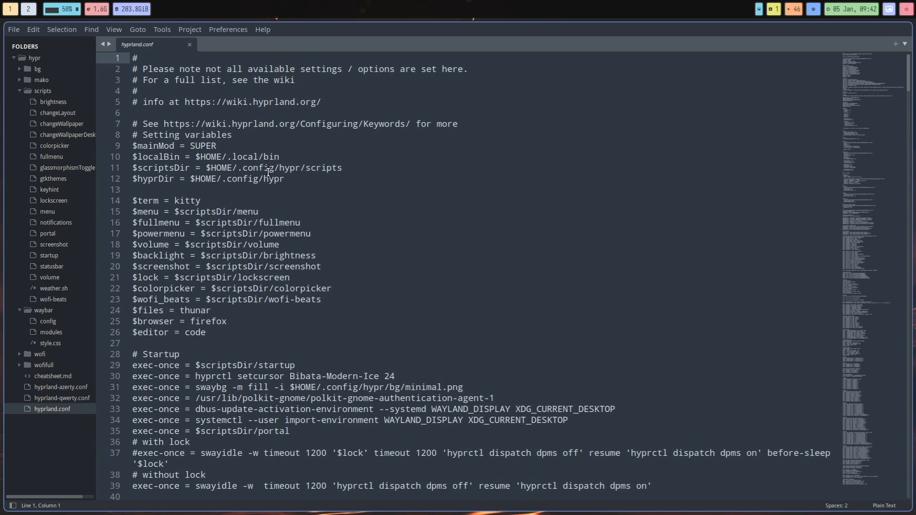
# Scroll through the browser variable (firefox), startup and input sections down to the general block.
pyautogui.scroll(-3)
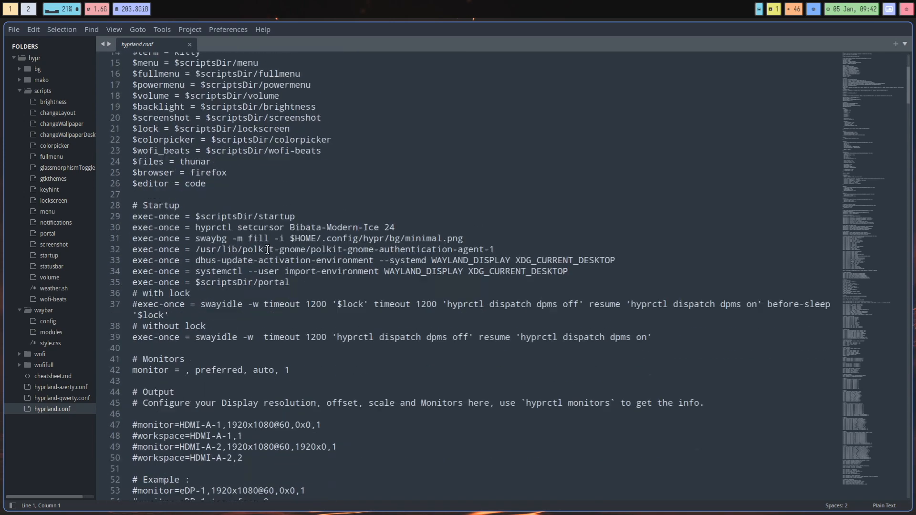
pyautogui.doubleClick(207, 172)
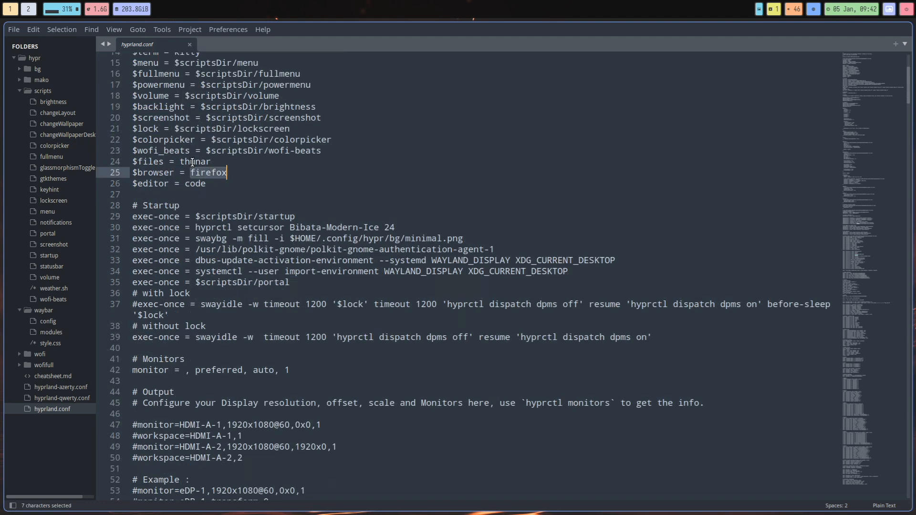
pyautogui.scroll(-3)
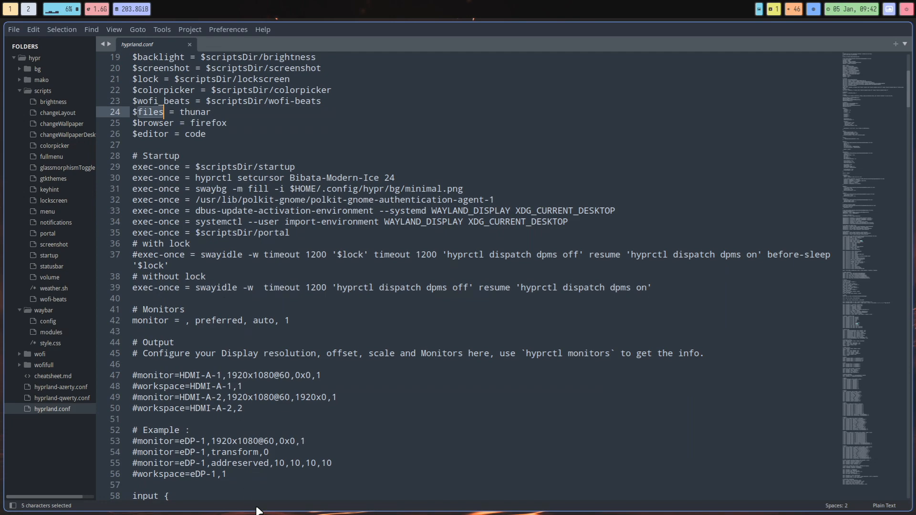
pyautogui.scroll(-3)
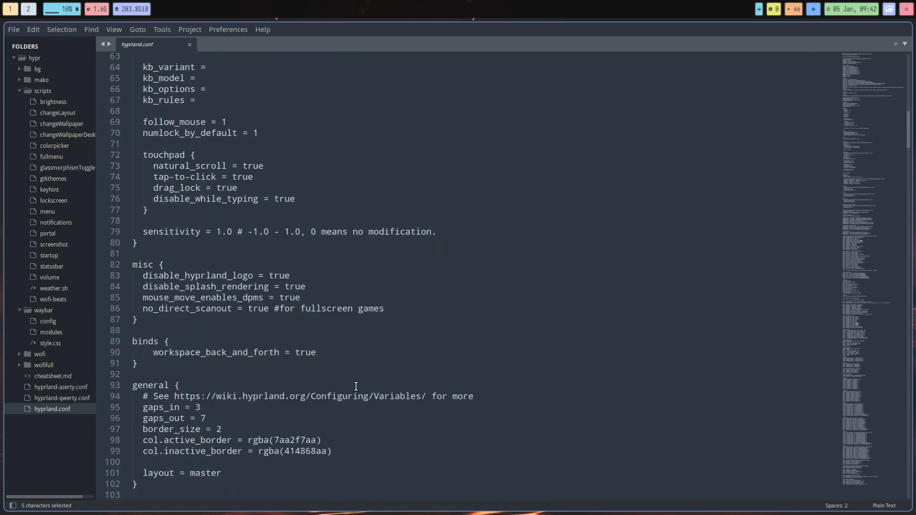
pyautogui.scroll(-3)
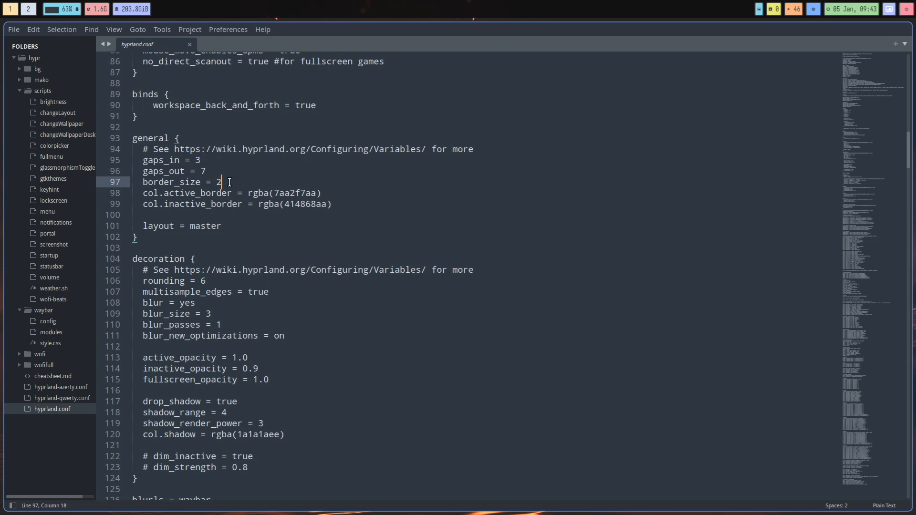
pyautogui.write('8')
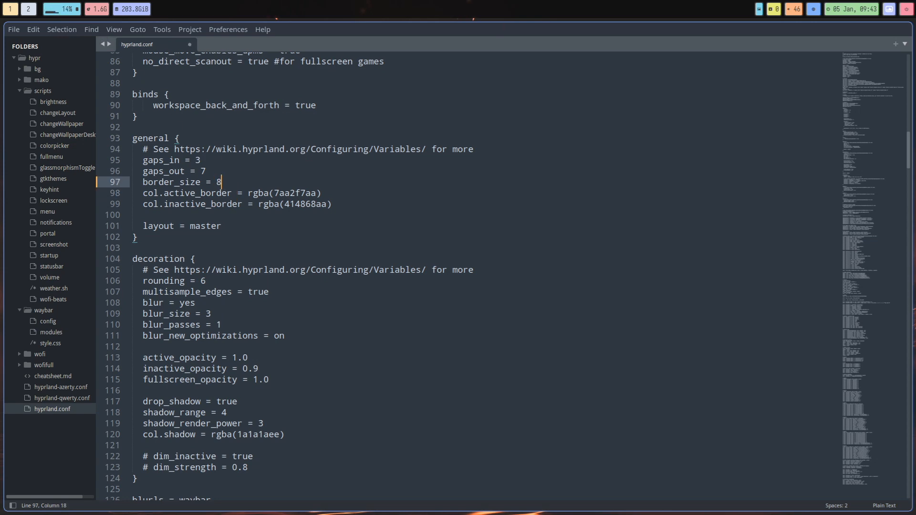
pyautogui.press('ctrl+s')
pyautogui.write('0')
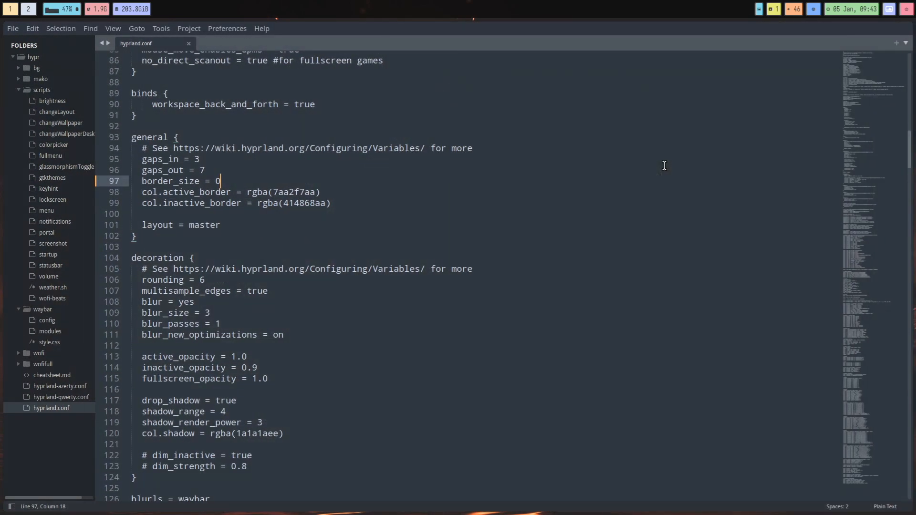
pyautogui.write('1')
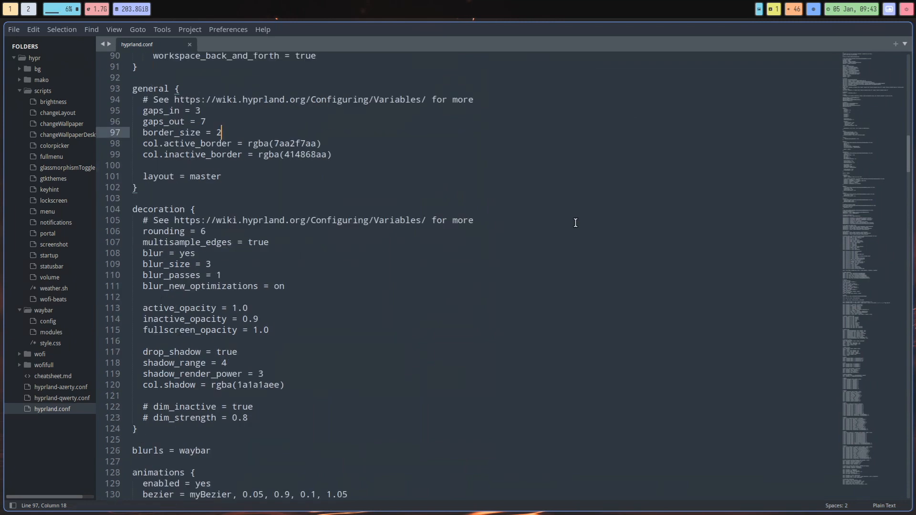
# Search hyprland.conf for "blur" and step through its matches.
pyautogui.scroll(-3)
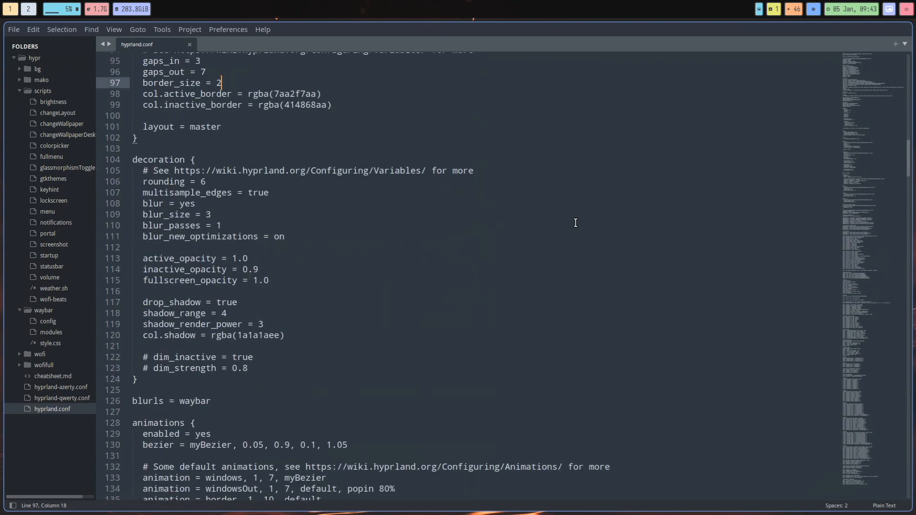
pyautogui.scroll(-3)
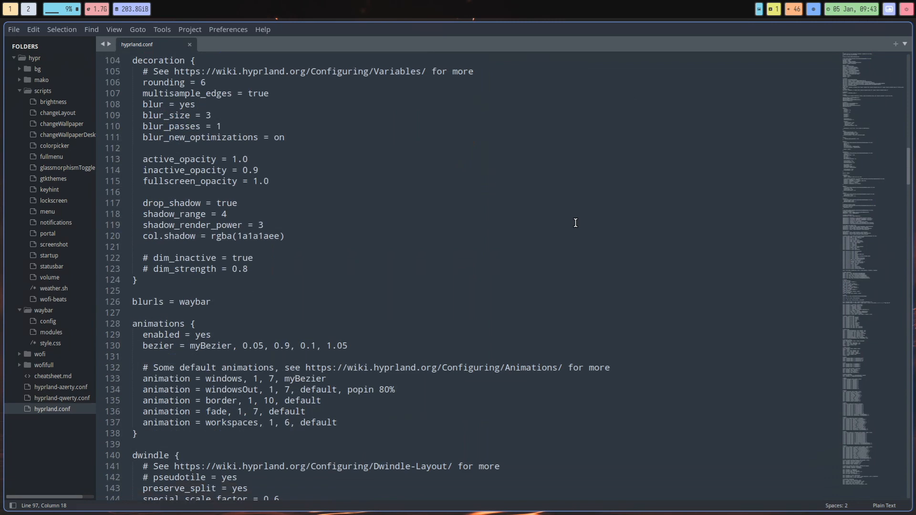
pyautogui.moveTo(579, 347)
pyautogui.write('blur')
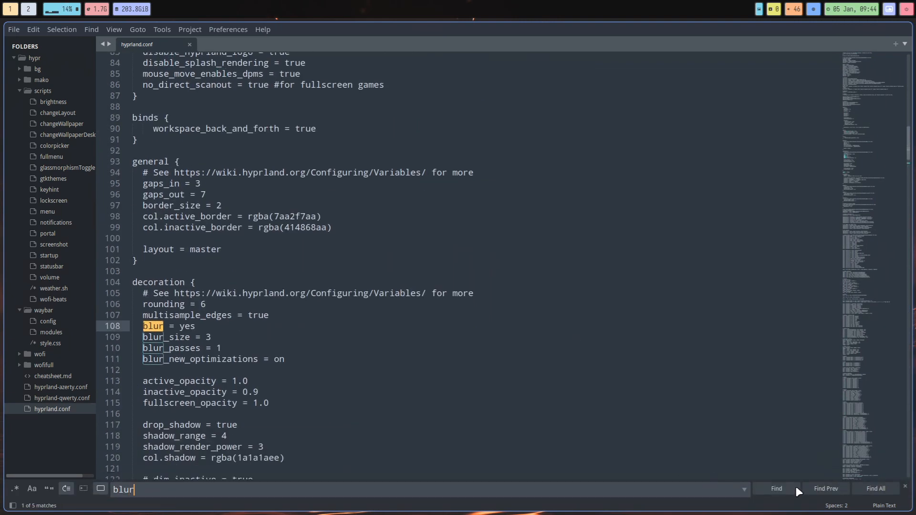
pyautogui.click(775, 489)
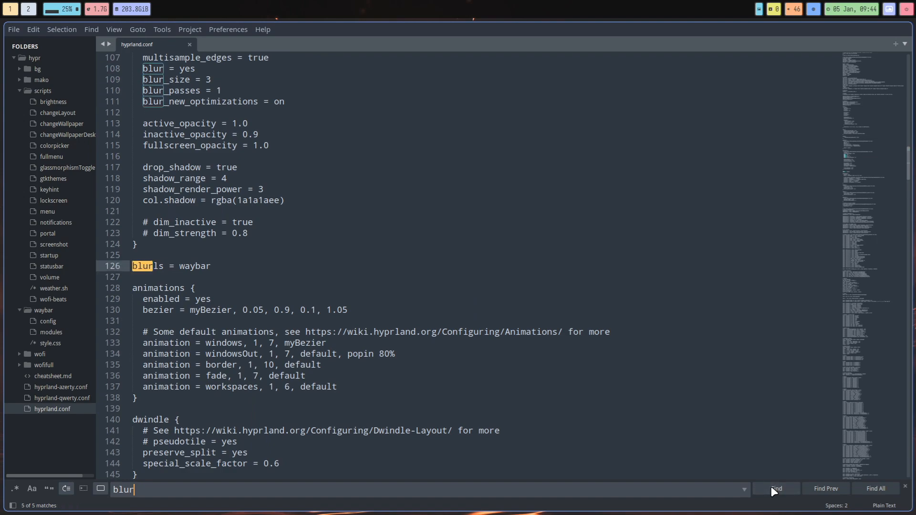
pyautogui.click(776, 488)
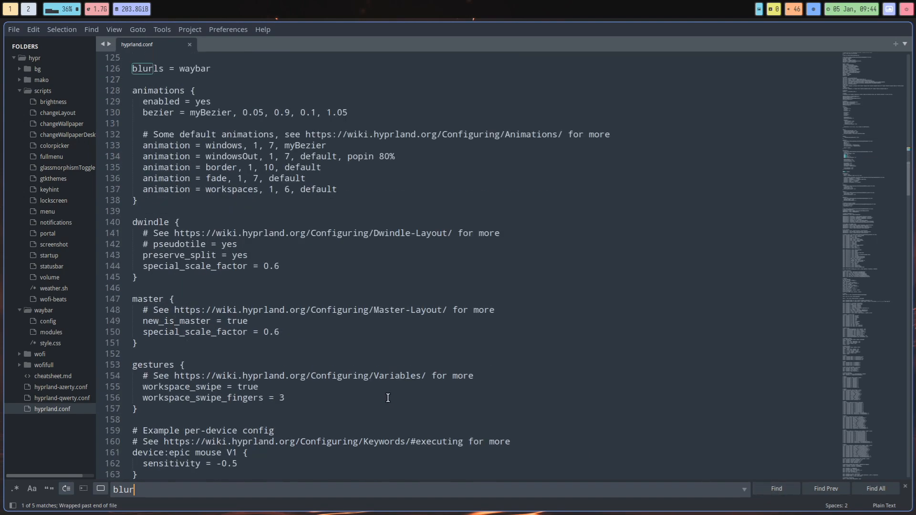
# Scroll down to the glassmorphismToggle bind among the wallpaper and layout keybinds.
pyautogui.scroll(-3)
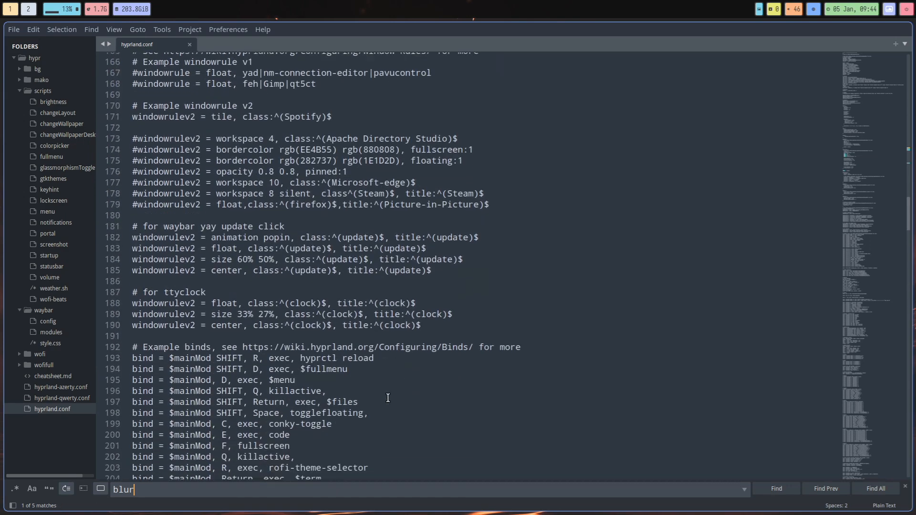
pyautogui.scroll(-3)
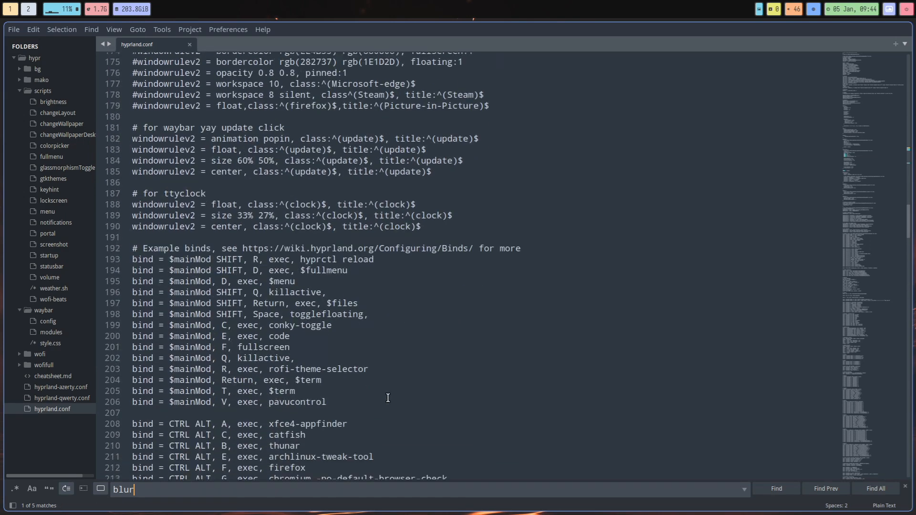
pyautogui.scroll(-3)
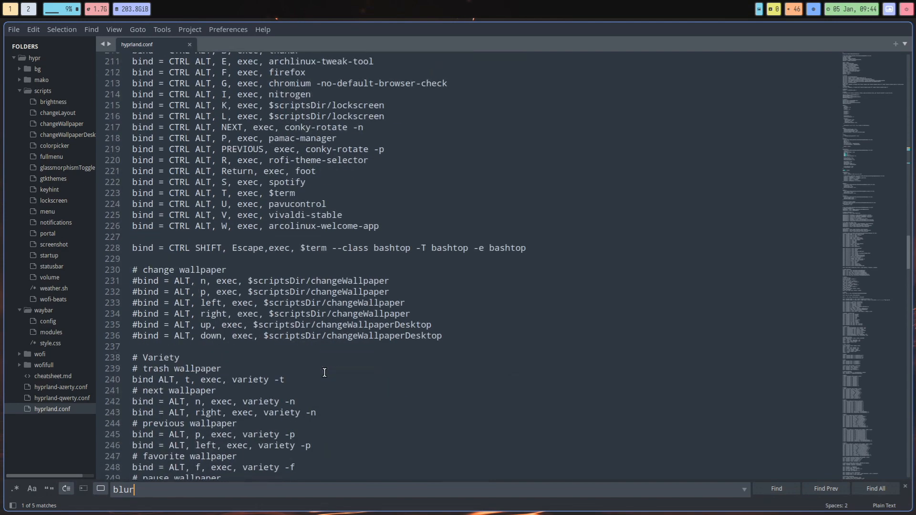
pyautogui.scroll(-3)
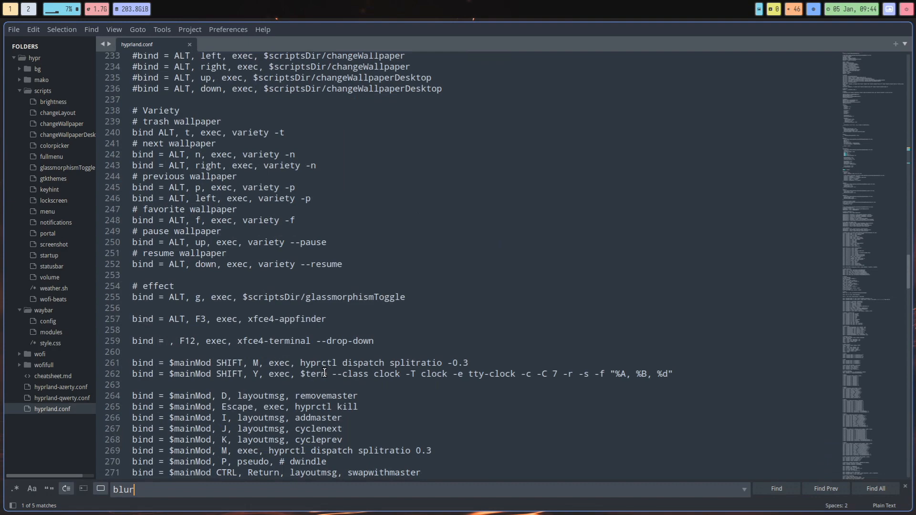
pyautogui.scroll(-3)
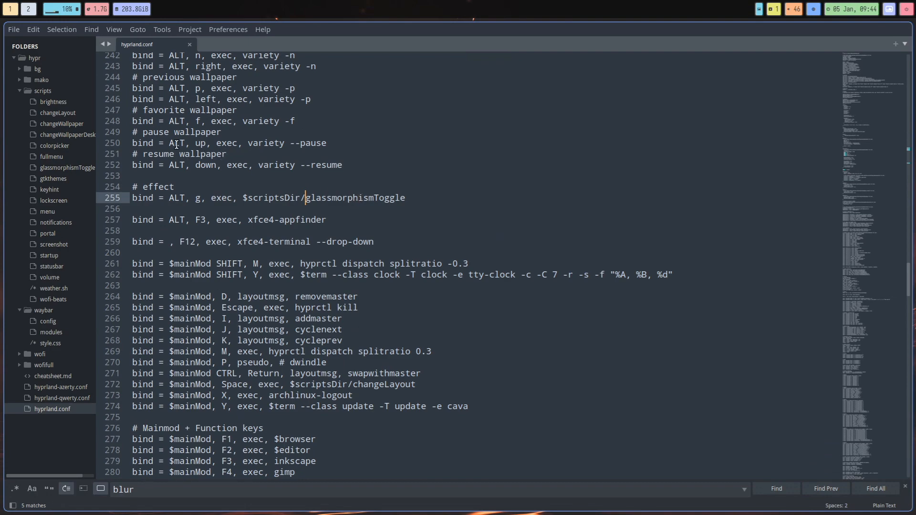
# View the glassmorphismToggle script and its hyprctl blur size and passes commands.
pyautogui.click(66, 168)
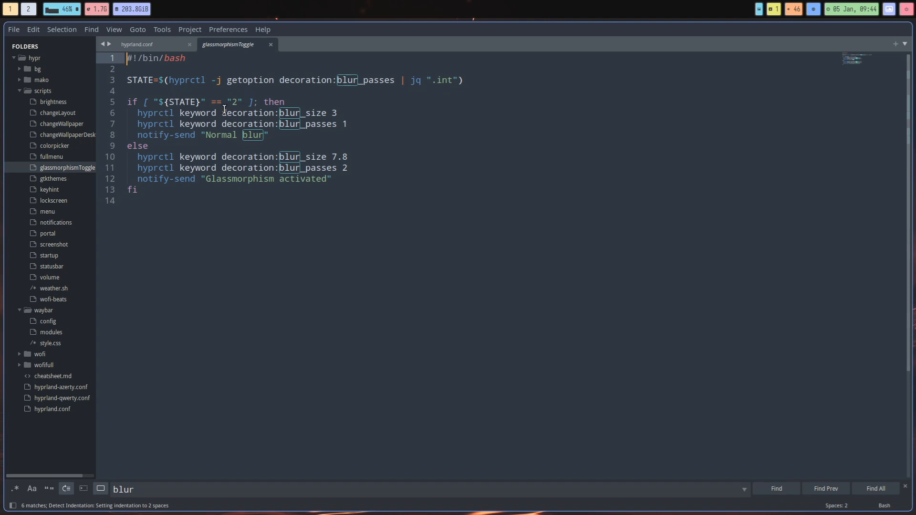
pyautogui.moveTo(223, 137)
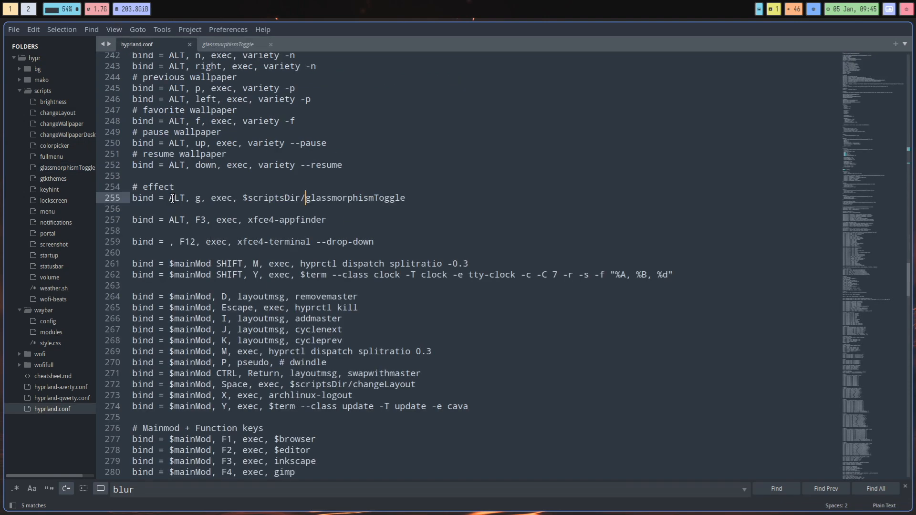
pyautogui.moveTo(295, 145)
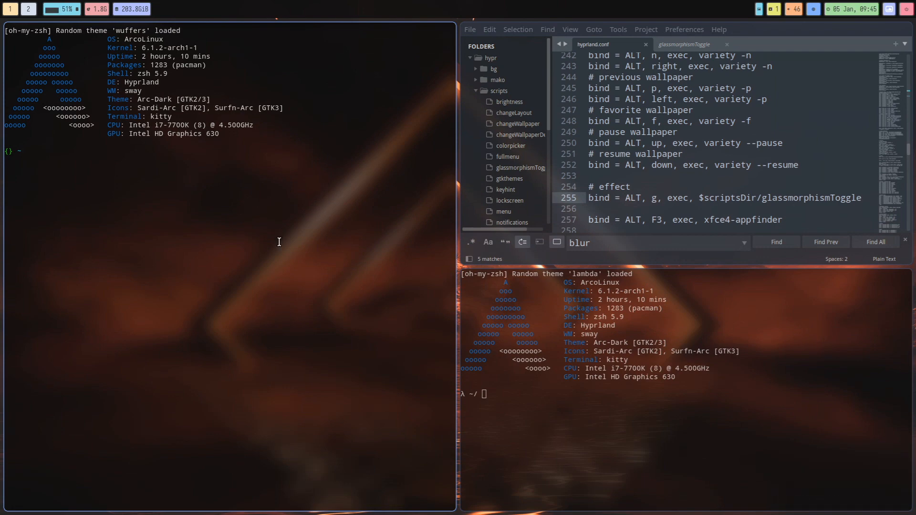
# Save hyprland.conf with blur off, then restore blur = yes and save again.
pyautogui.click(759, 198)
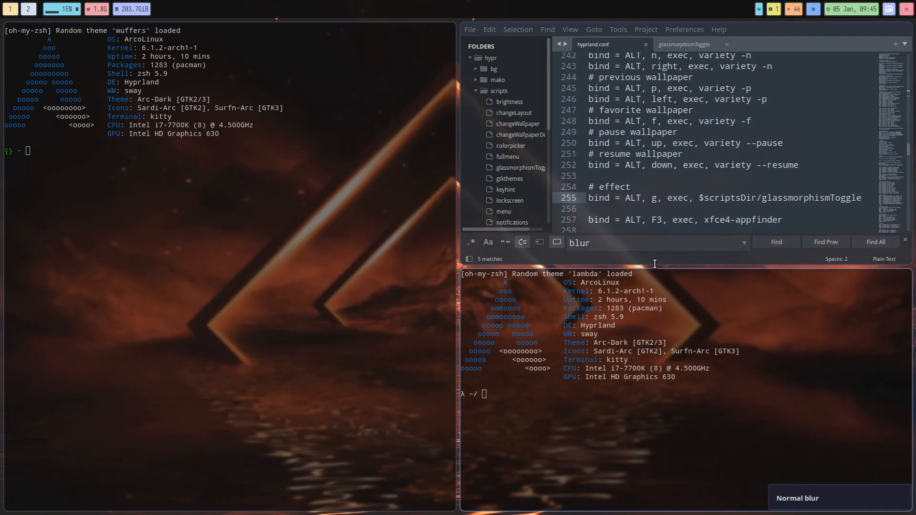
pyautogui.click(776, 242)
pyautogui.write('blur = no')
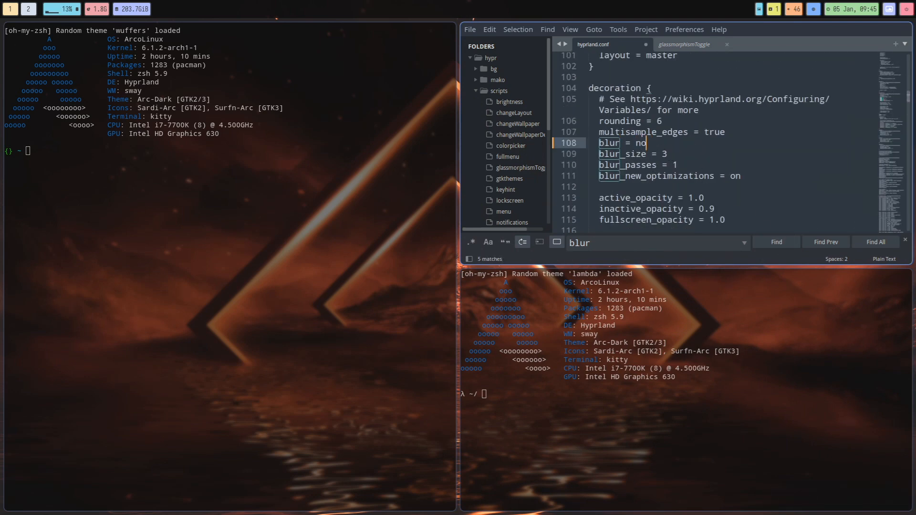
pyautogui.press('ctrl+s')
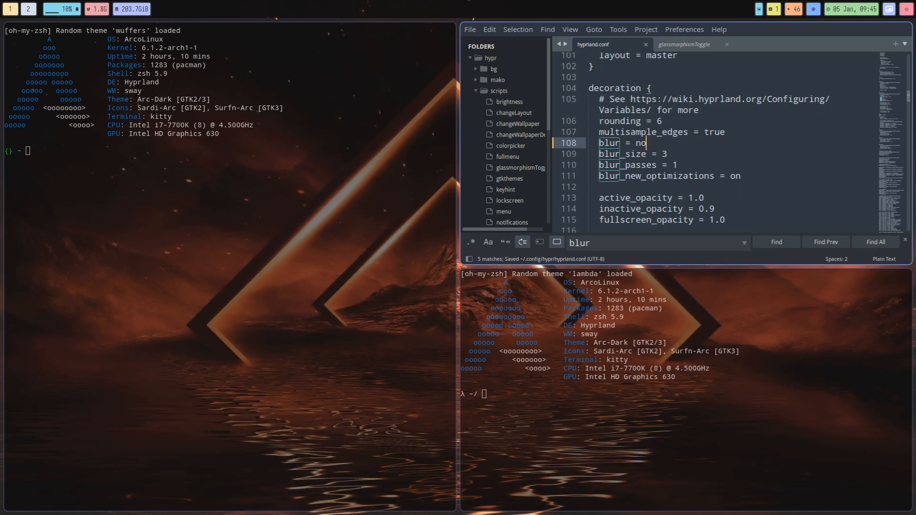
pyautogui.write('yes')
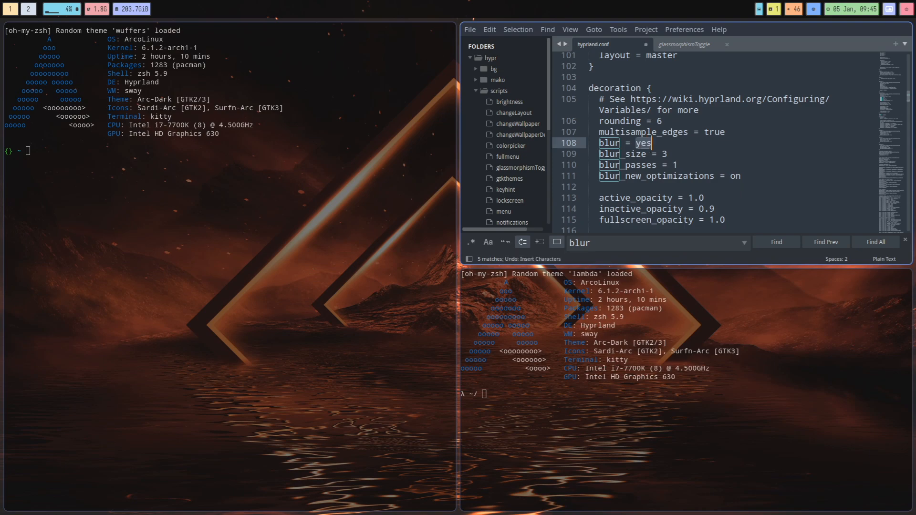
pyautogui.press('ctrl+s')
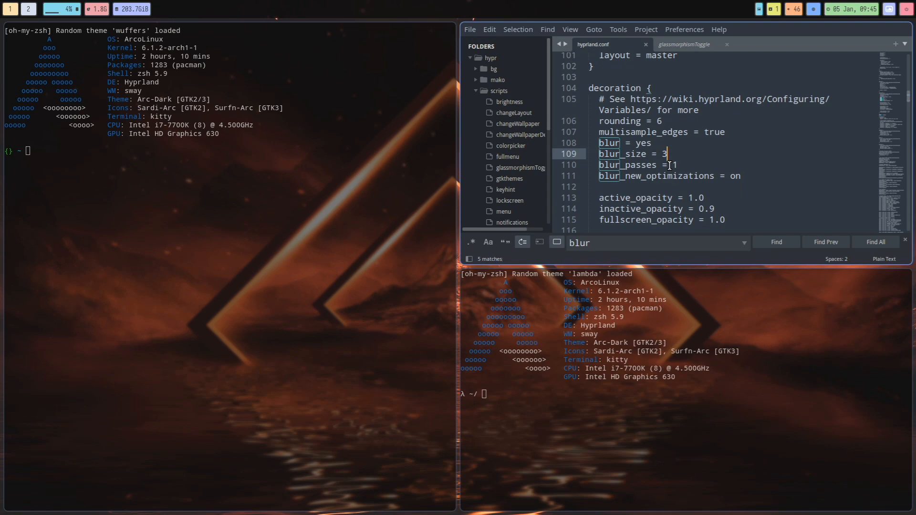
# Grow blur_size toward 1000 by appending zeros, then clear the value out.
pyautogui.write('0')
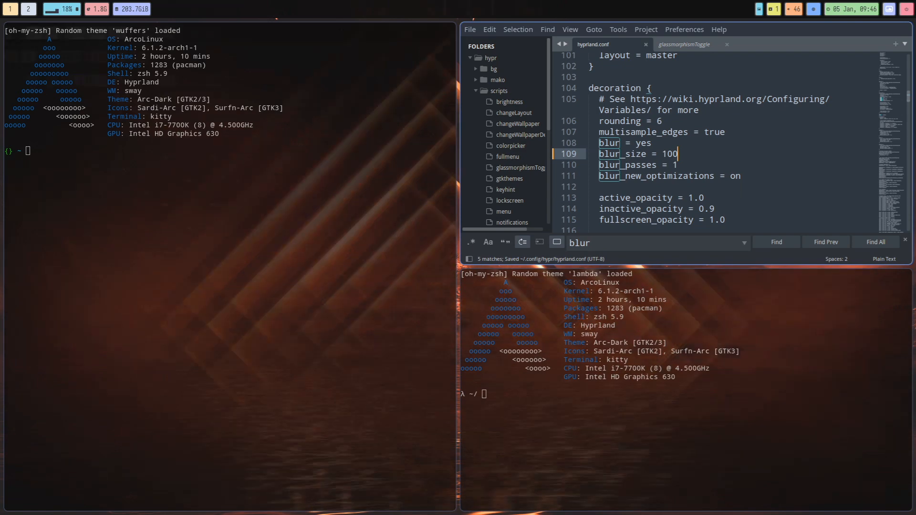
pyautogui.write('0')
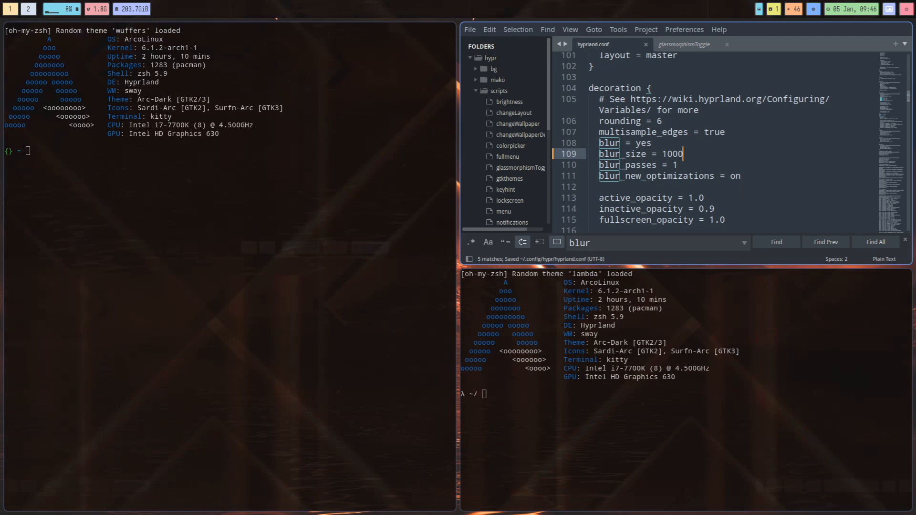
pyautogui.press('BackSpace')
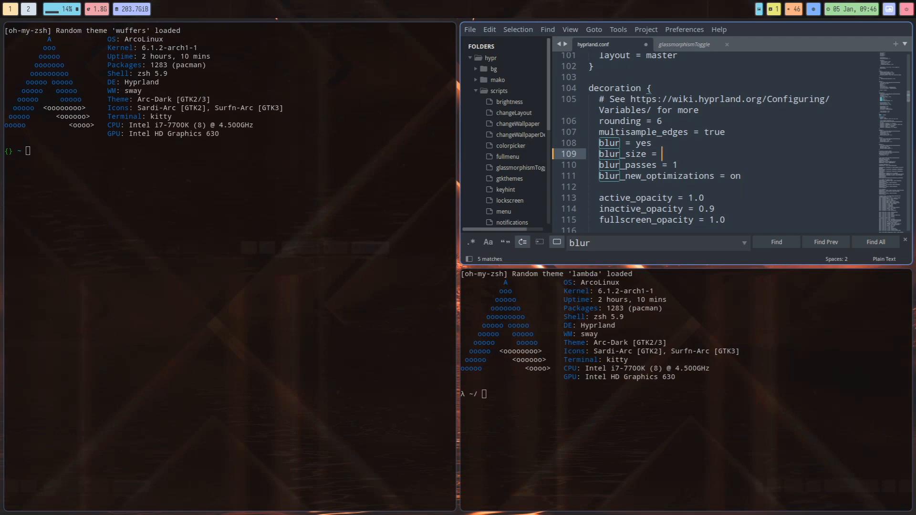
# Set blur_size to 10, then cycle the blur matches back to the blurls = waybar line.
pyautogui.write('100')
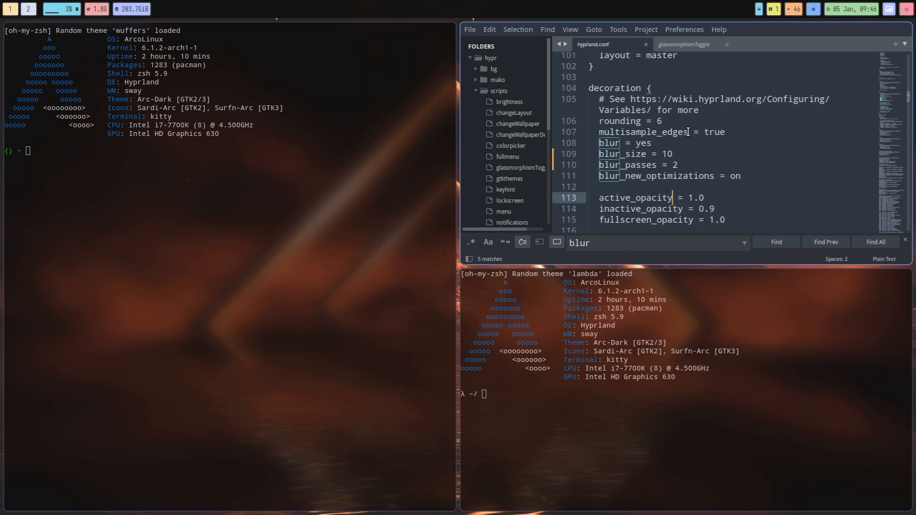
pyautogui.click(776, 242)
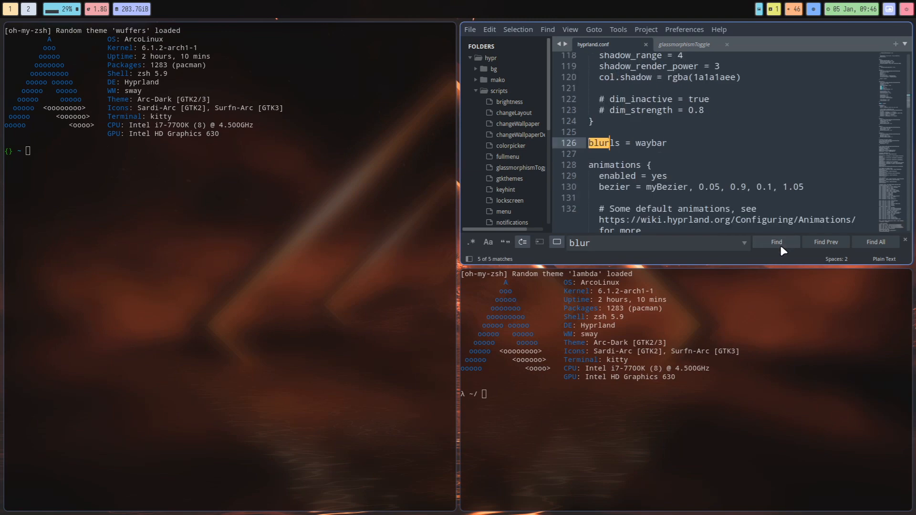
pyautogui.moveTo(775, 242)
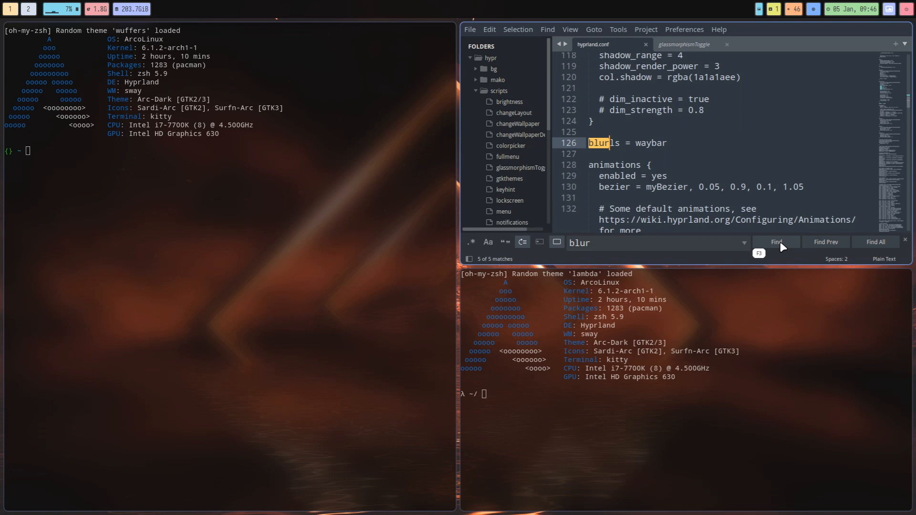
pyautogui.click(777, 242)
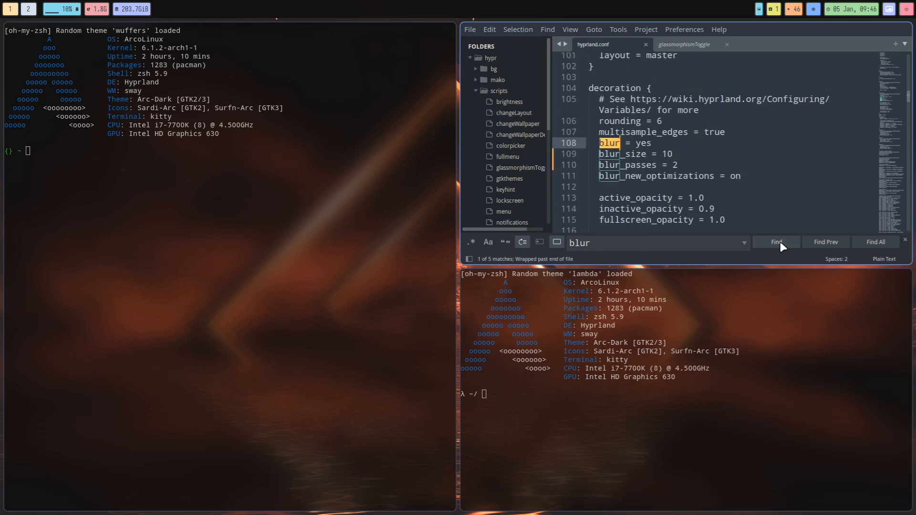
pyautogui.click(776, 241)
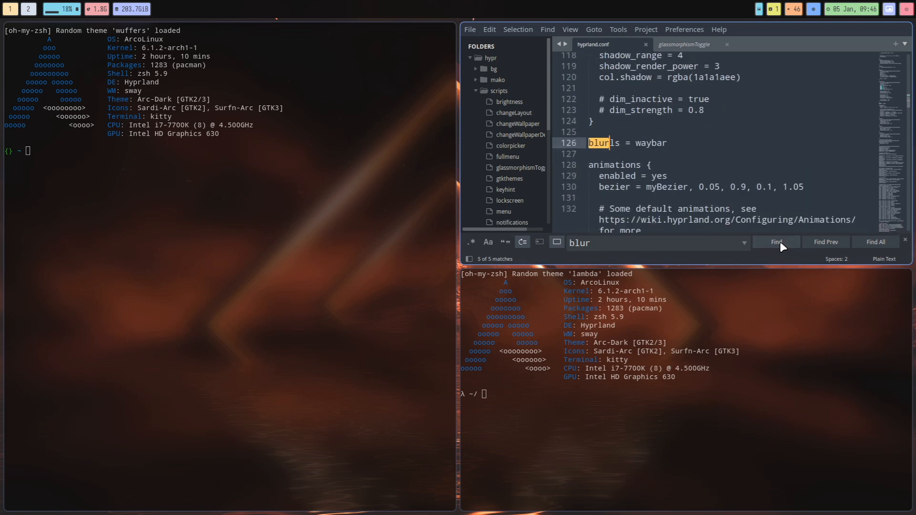
pyautogui.click(824, 241)
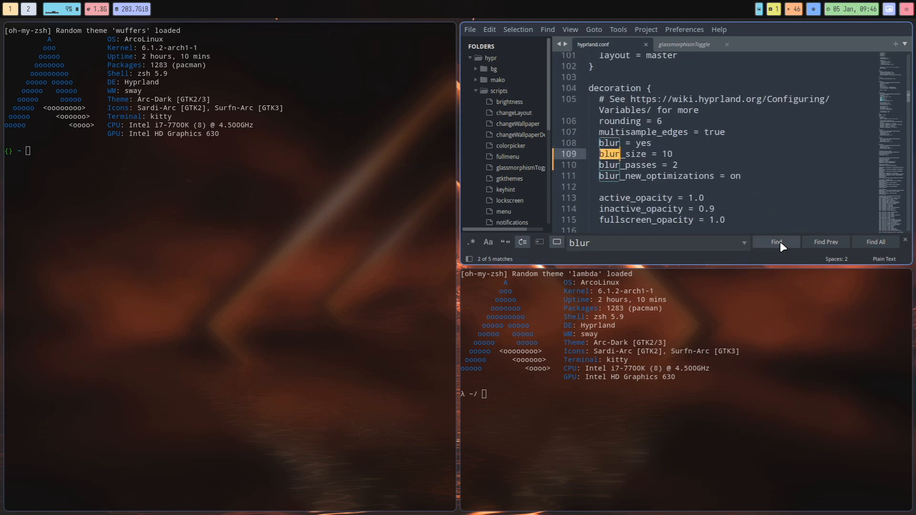
pyautogui.click(776, 242)
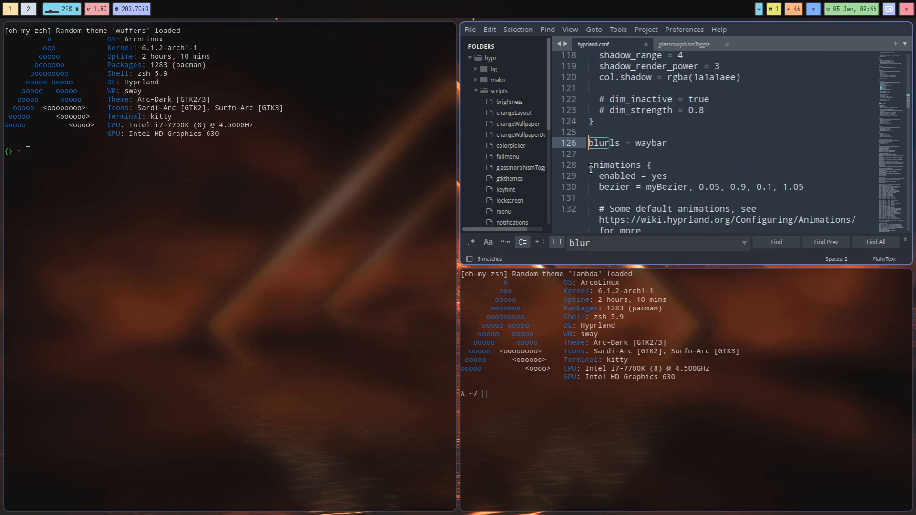
# Comment out blurls = waybar, save, and kill waybar from the terminal.
pyautogui.write('#')
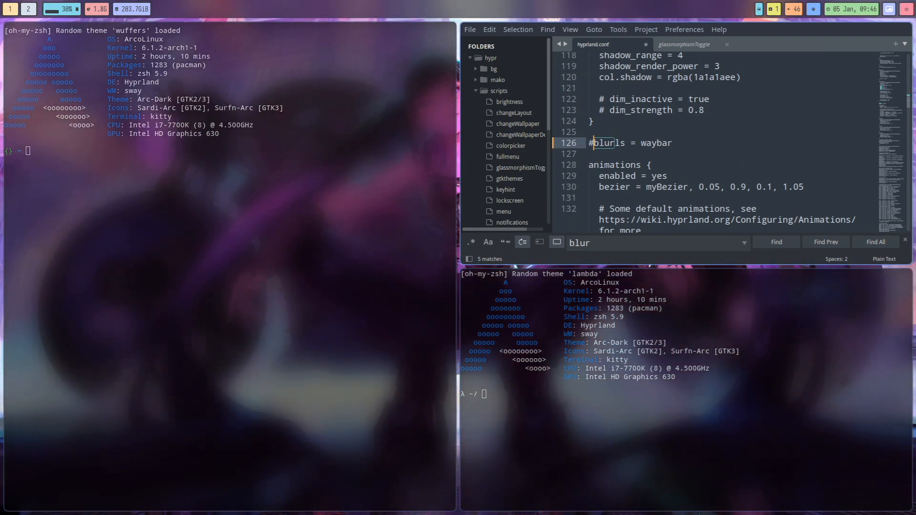
pyautogui.press('ctrl+s')
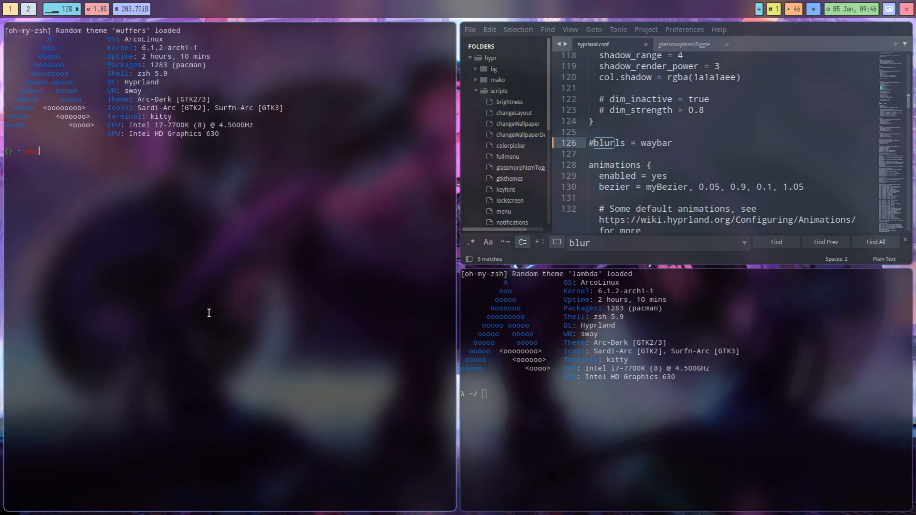
pyautogui.write('pkill wayba')
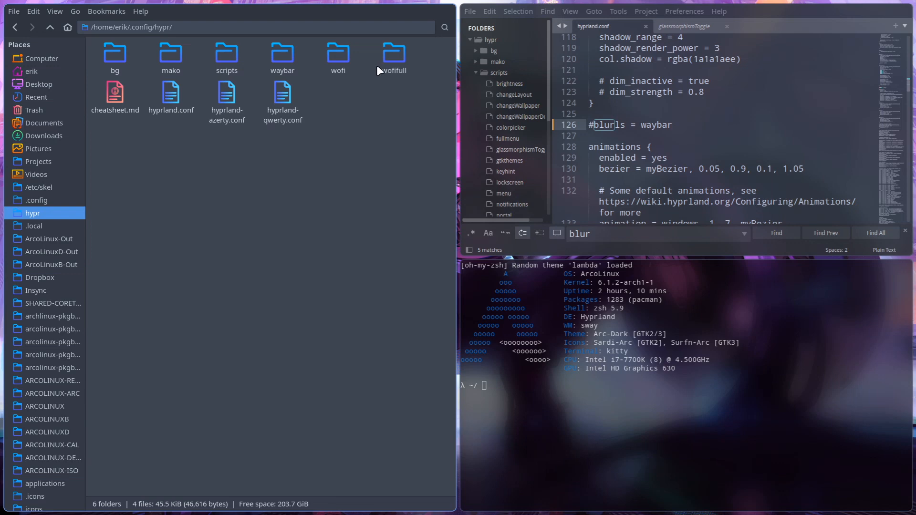
# In the hypr scripts folder, open a terminal and enter ./statusbar.
pyautogui.doubleClick(227, 56)
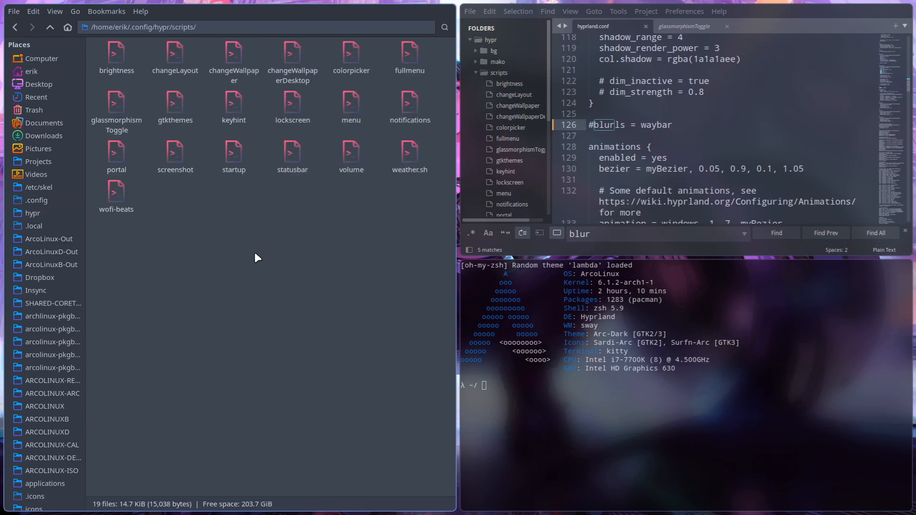
pyautogui.rightClick(254, 257)
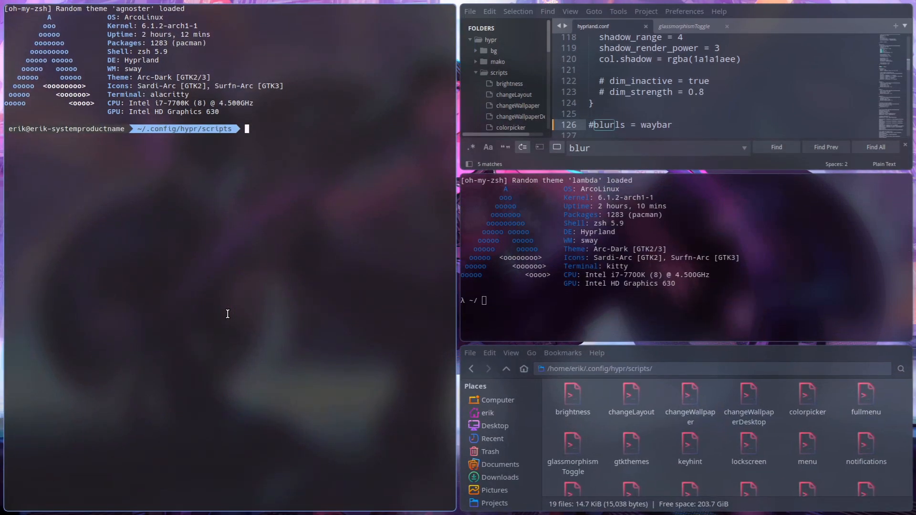
pyautogui.write('./statusbar')
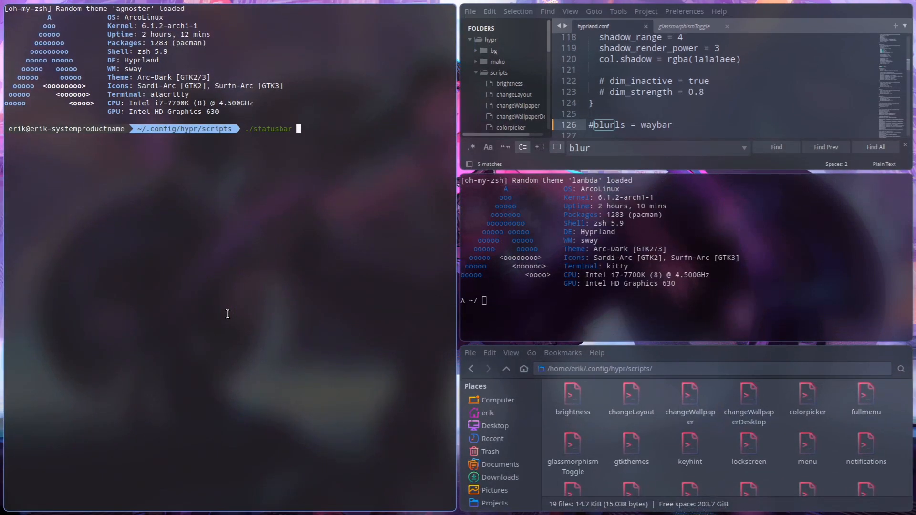
# Run the ./statusbar script to relaunch the bar.
pyautogui.press('Return')
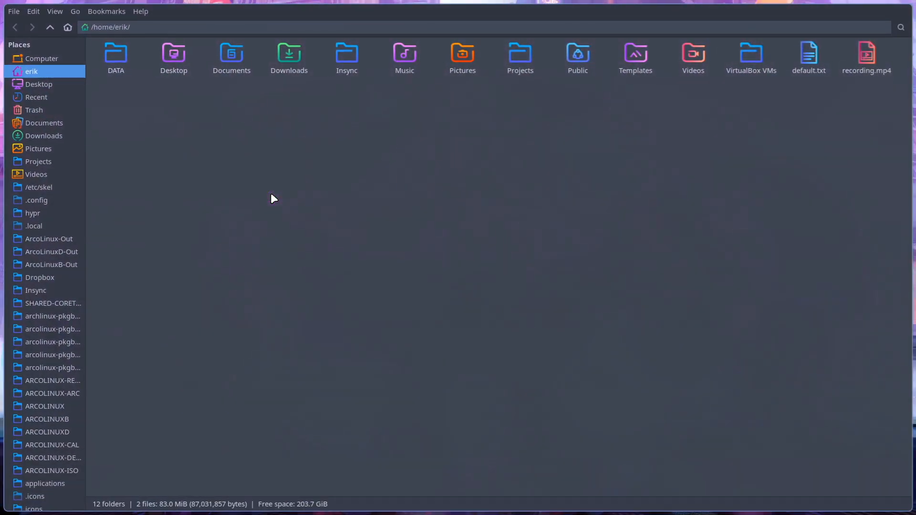
# Show hidden files, duplicate .config/hypr as hypr-mine, and select hypr alongside it.
pyautogui.doubleClick(115, 53)
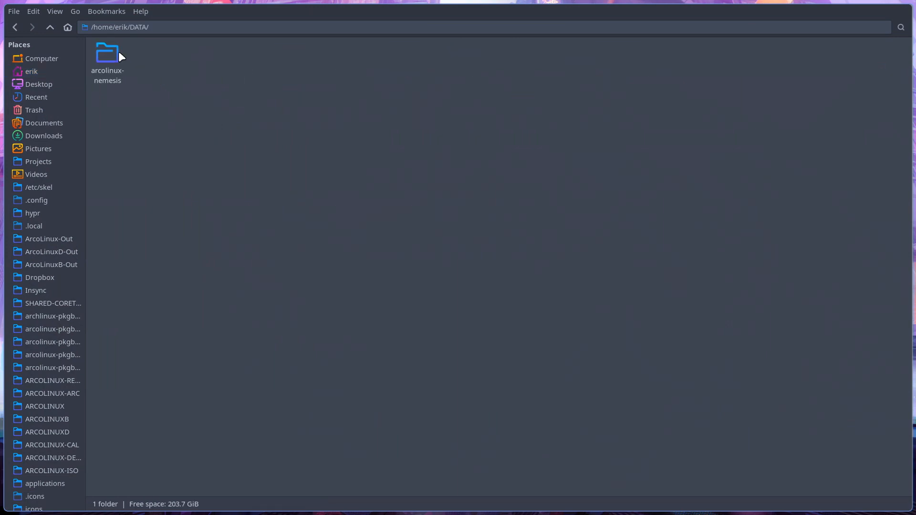
pyautogui.click(30, 71)
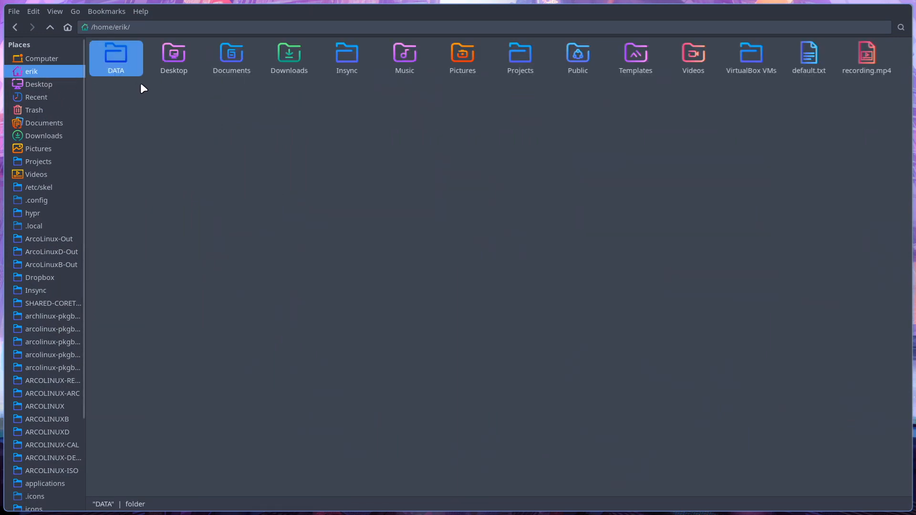
pyautogui.press('ctrl+h')
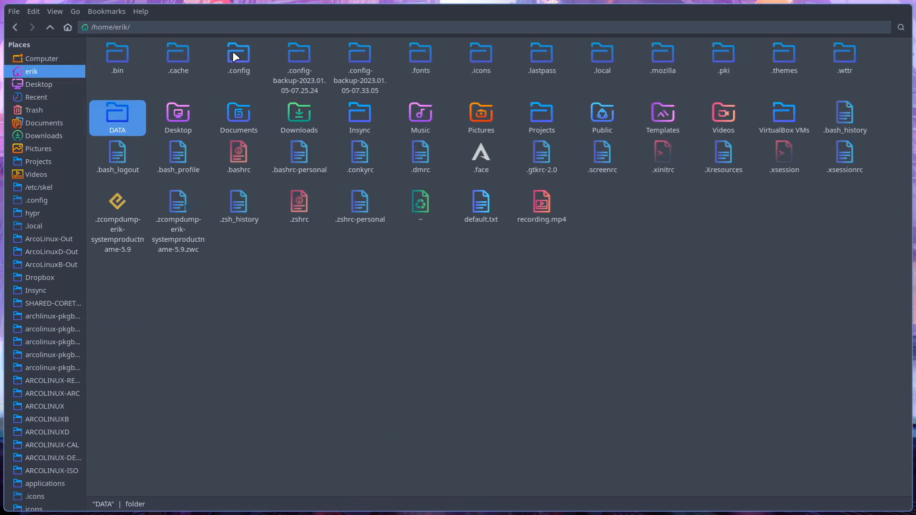
pyautogui.doubleClick(238, 58)
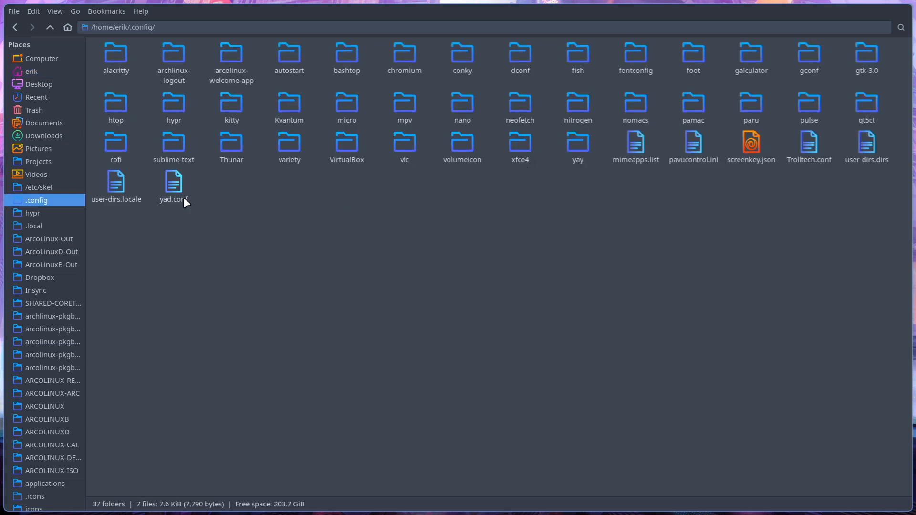
pyautogui.click(174, 108)
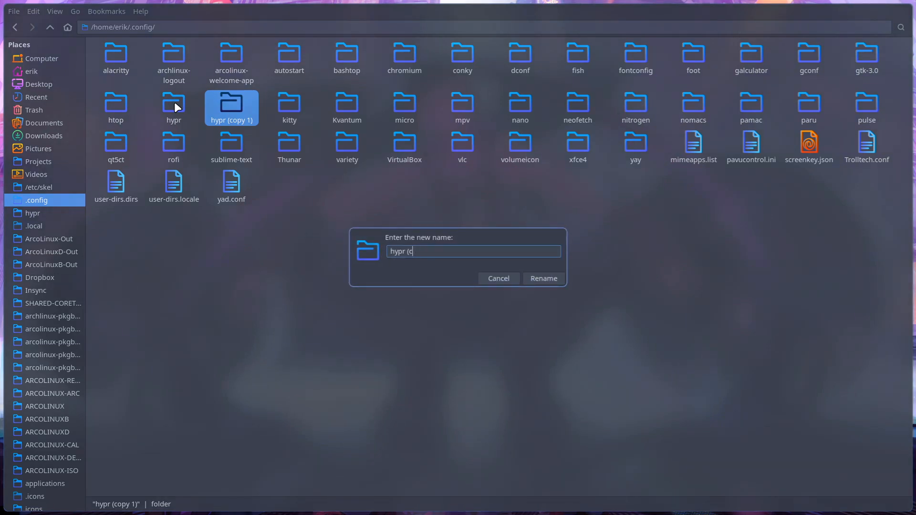
pyautogui.write('hypr-min')
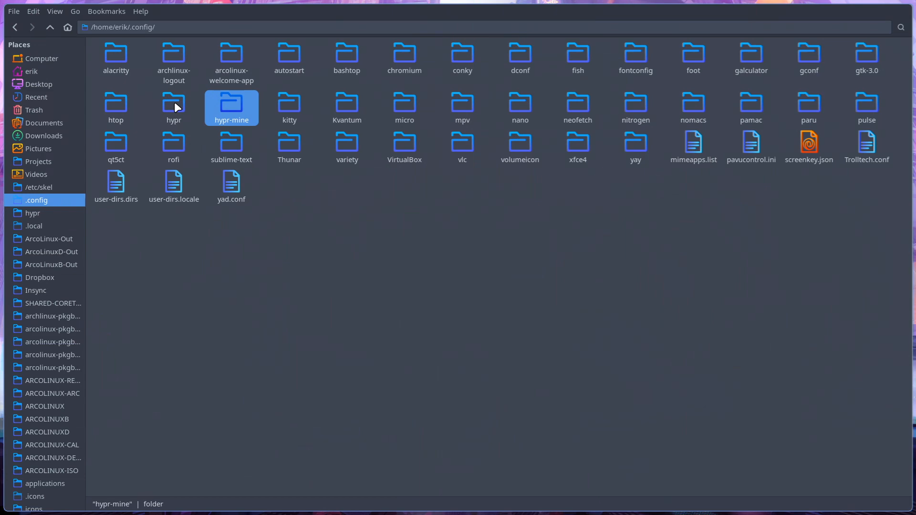
pyautogui.moveTo(231, 110)
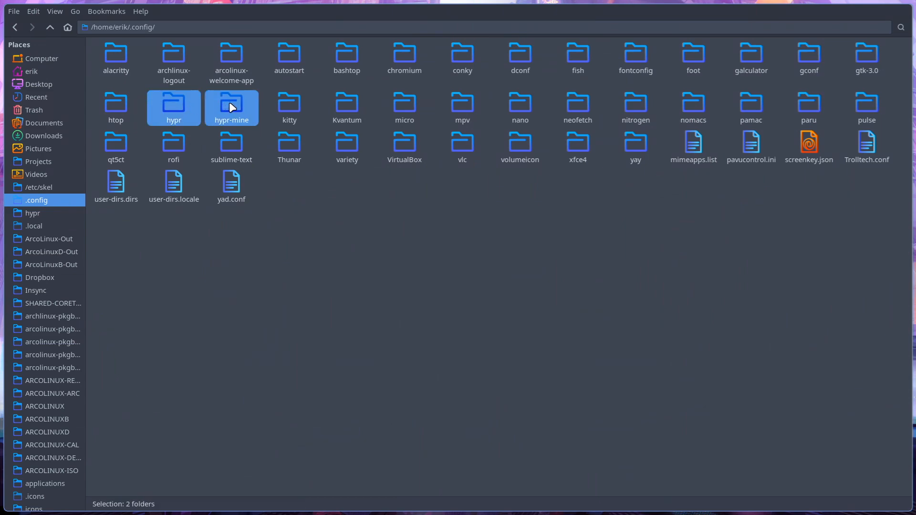
pyautogui.click(376, 300)
pyautogui.write('skel')
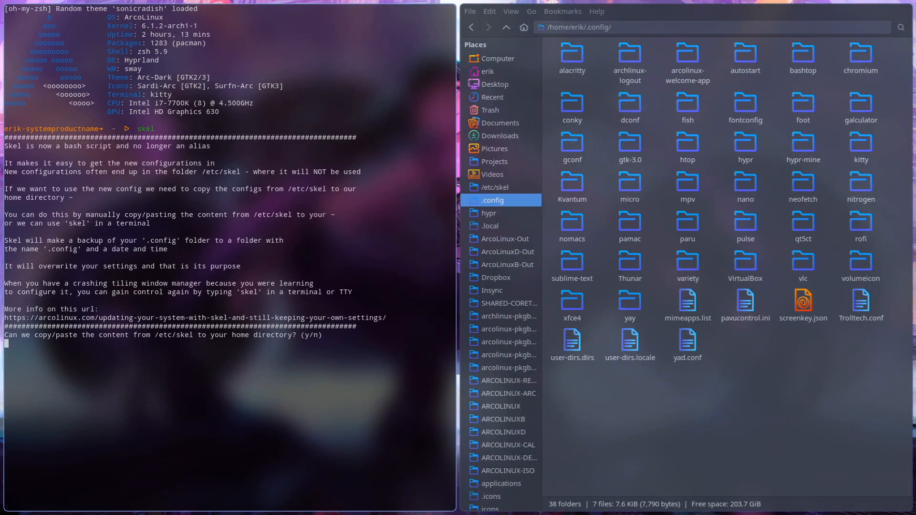
# Confirm the skel prompt with y so .config is backed up and overwritten from /etc/skel.
pyautogui.write('y')
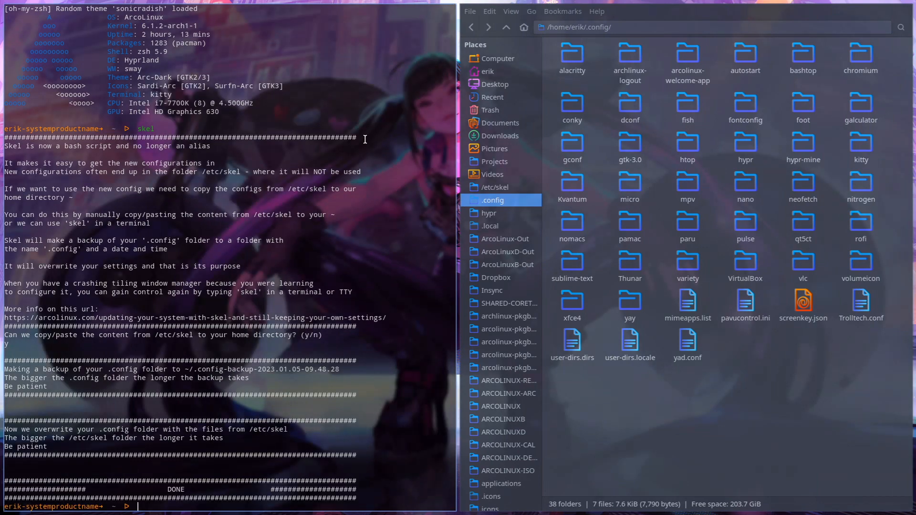
pyautogui.moveTo(424, 119)
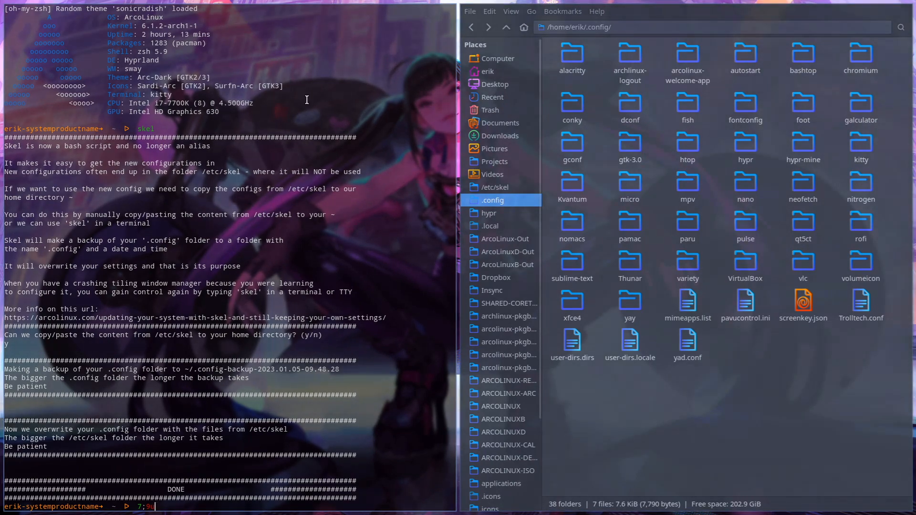
pyautogui.moveTo(180, 347)
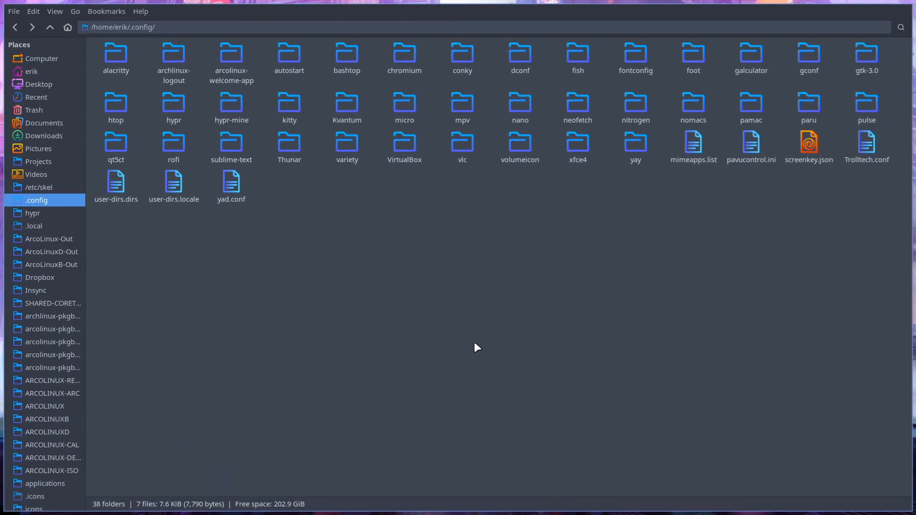
pyautogui.moveTo(535, 385)
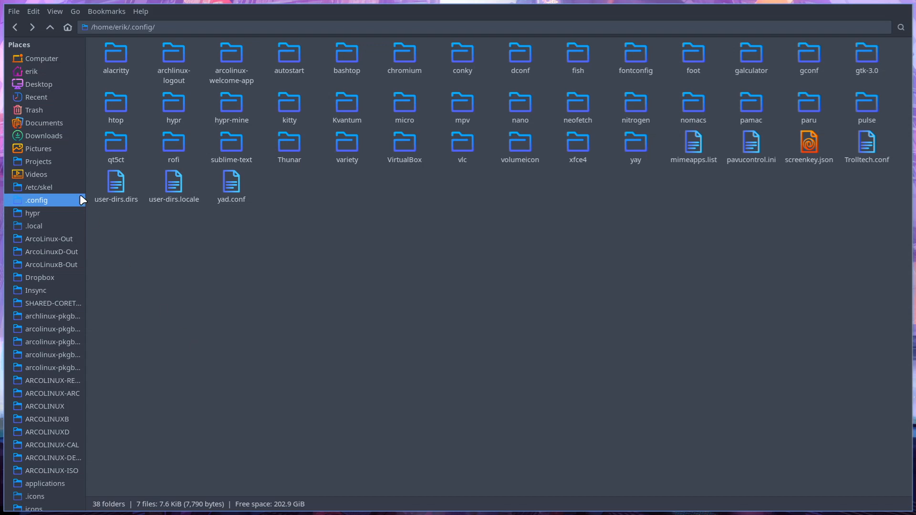
# From the home folder, select hypr-mine and hypr inside .config and compare them.
pyautogui.click(48, 27)
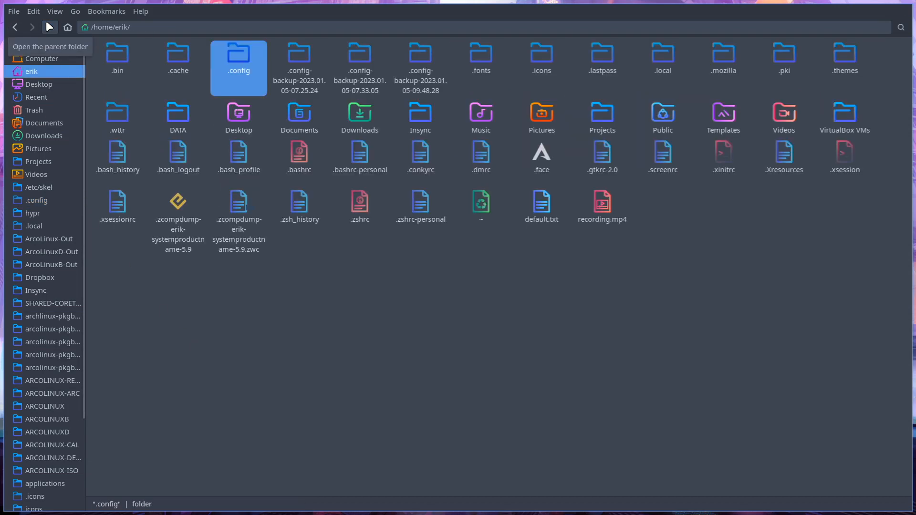
pyautogui.click(419, 58)
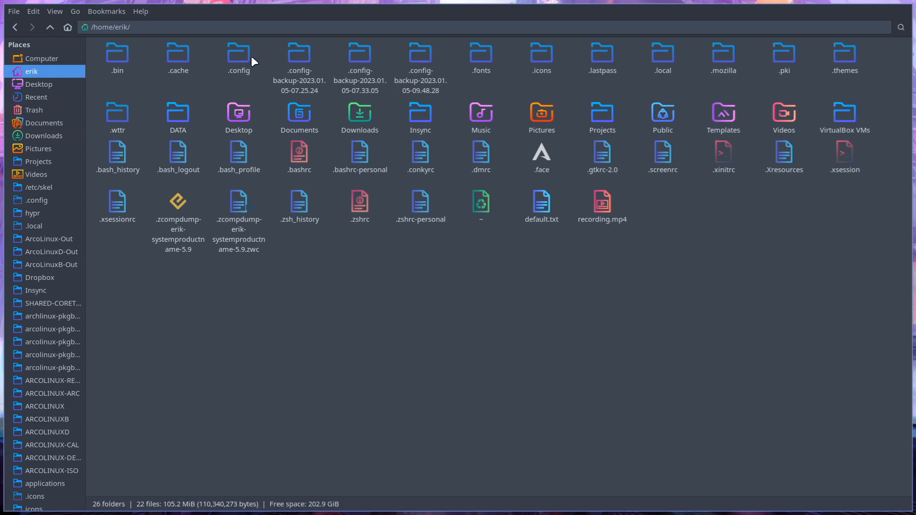
pyautogui.moveTo(237, 53)
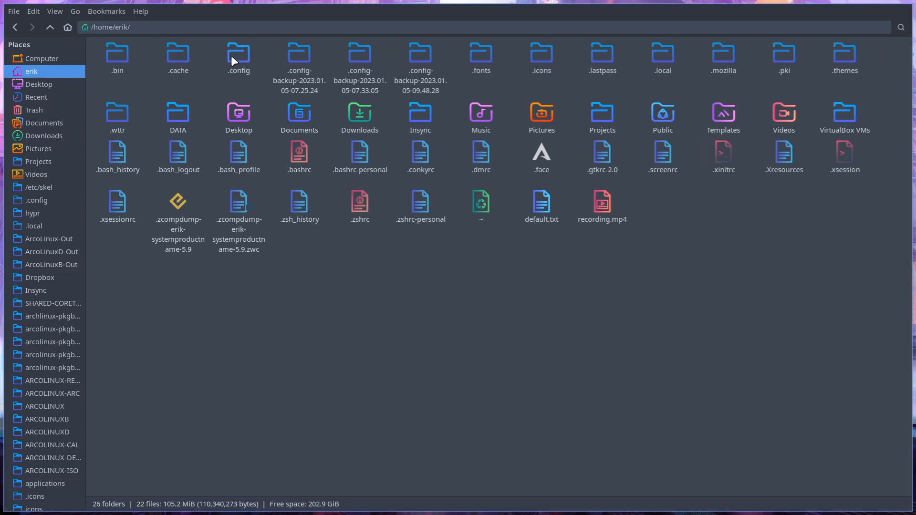
pyautogui.doubleClick(237, 54)
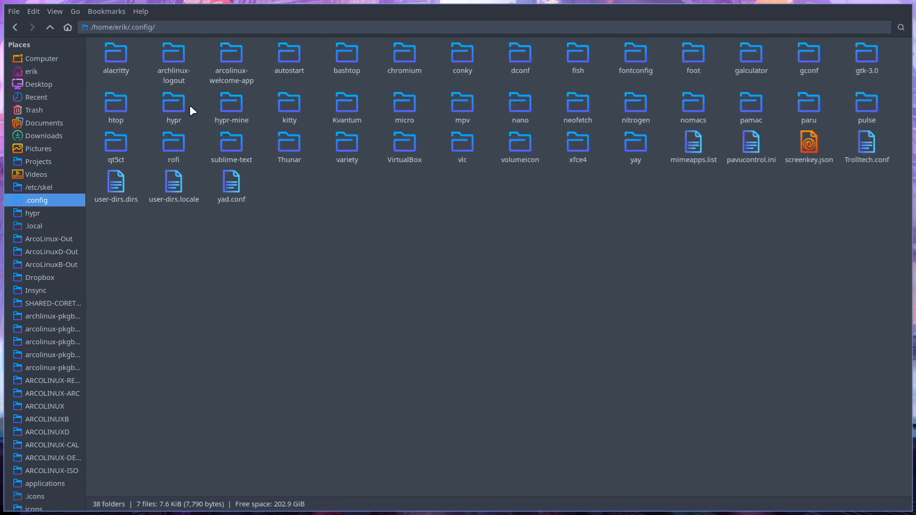
pyautogui.click(231, 108)
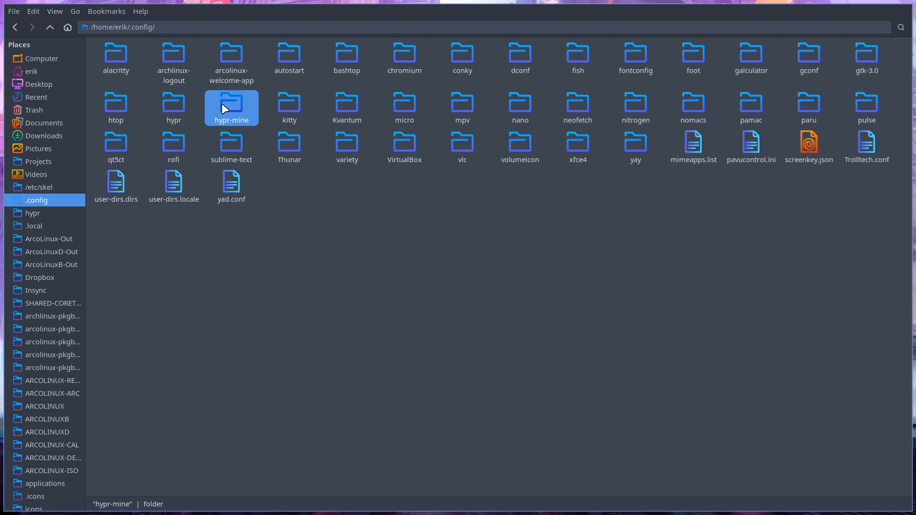
pyautogui.moveTo(188, 108)
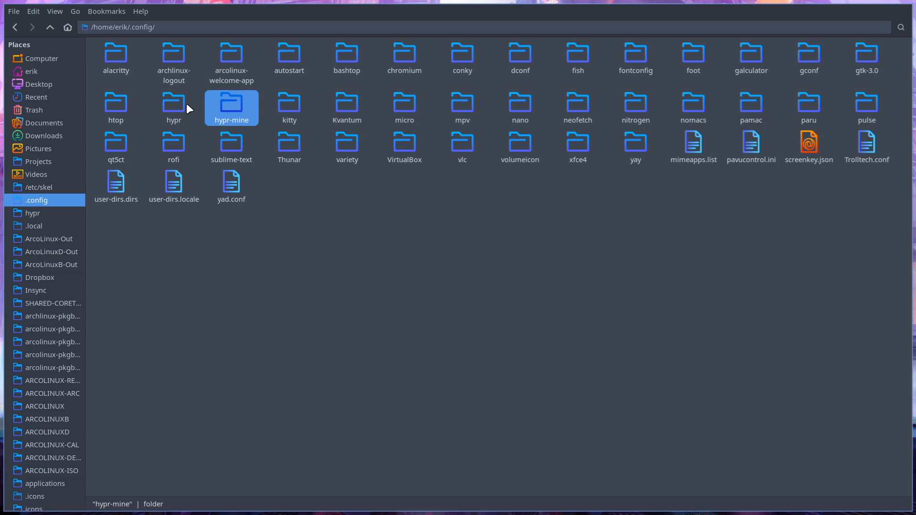
pyautogui.click(173, 107)
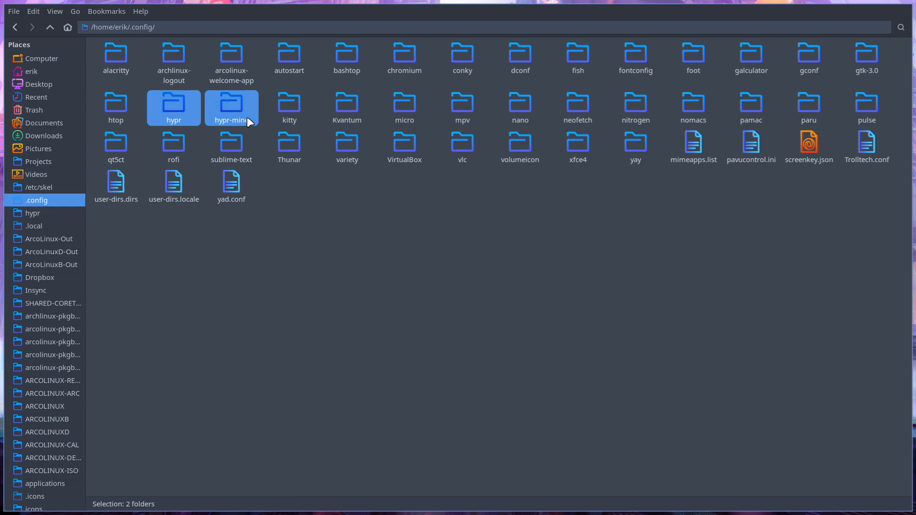
pyautogui.click(231, 108)
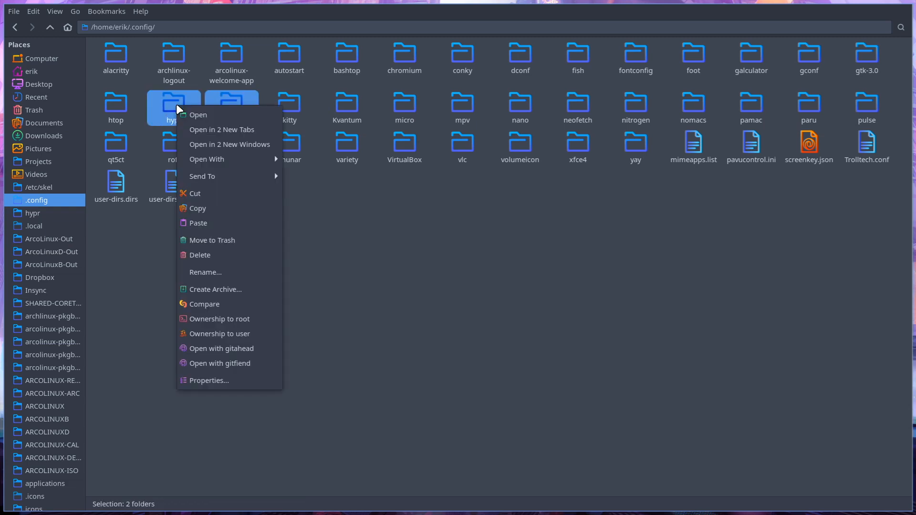
pyautogui.moveTo(230, 318)
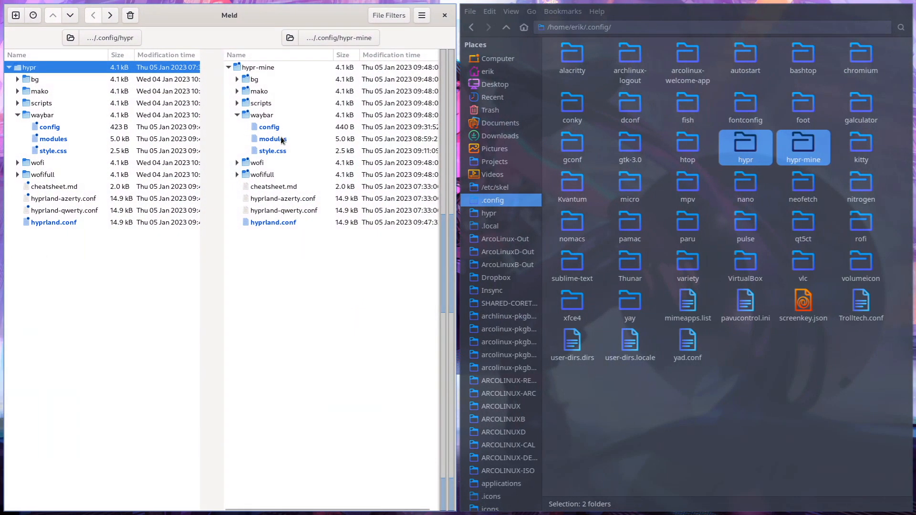
# Hide identical files via File Filters and compare the two waybar/config files side by side.
pyautogui.click(421, 15)
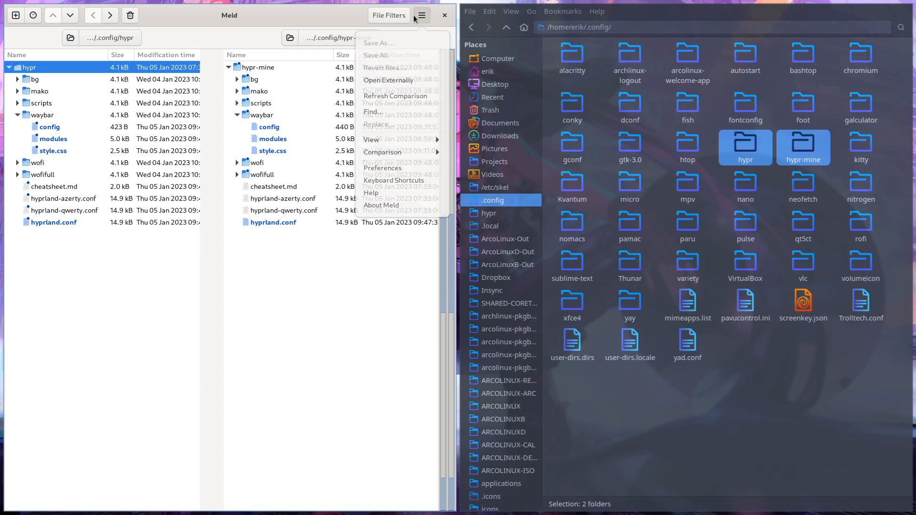
pyautogui.click(389, 15)
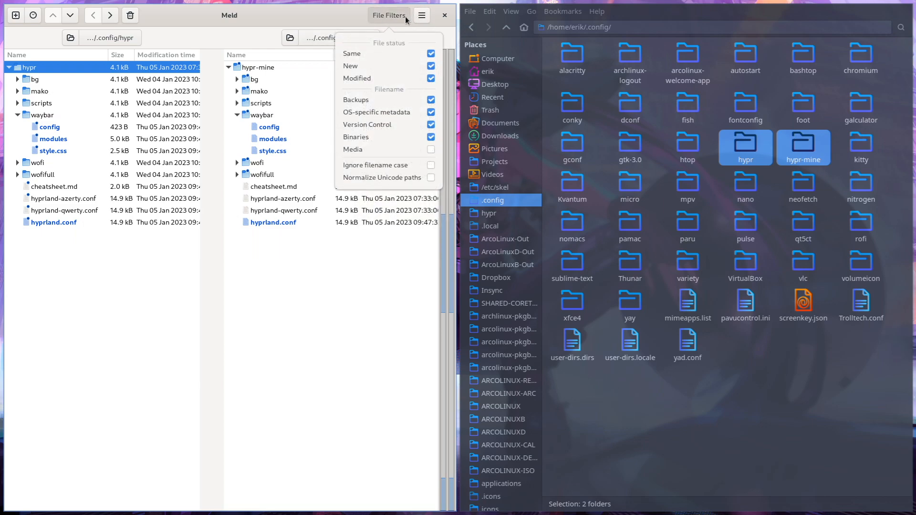
pyautogui.click(388, 15)
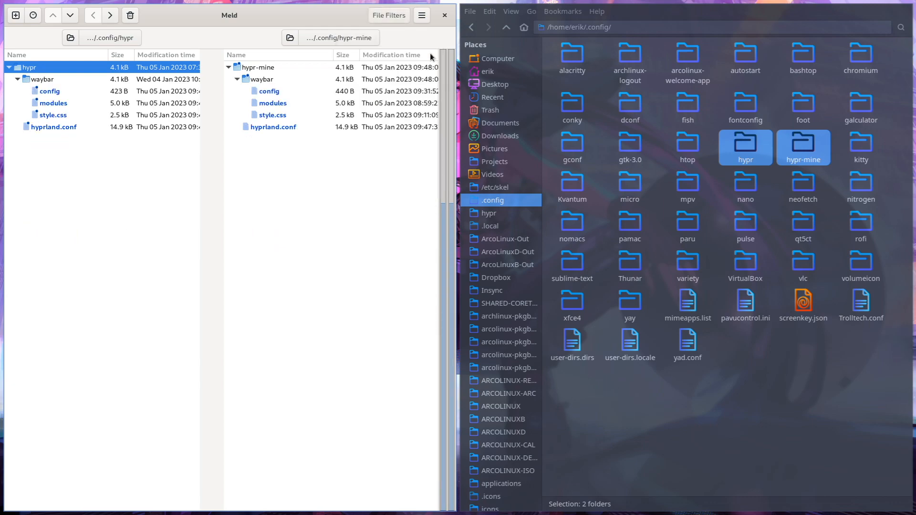
pyautogui.click(50, 92)
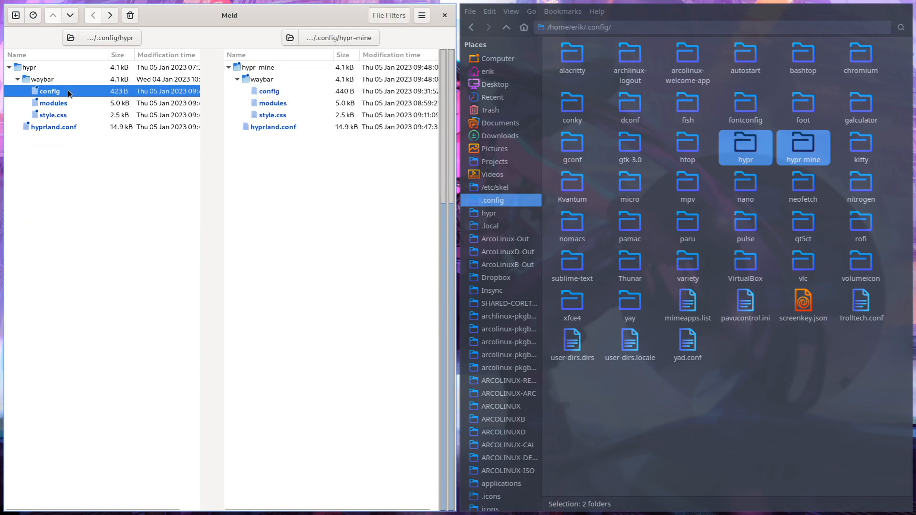
pyautogui.doubleClick(49, 91)
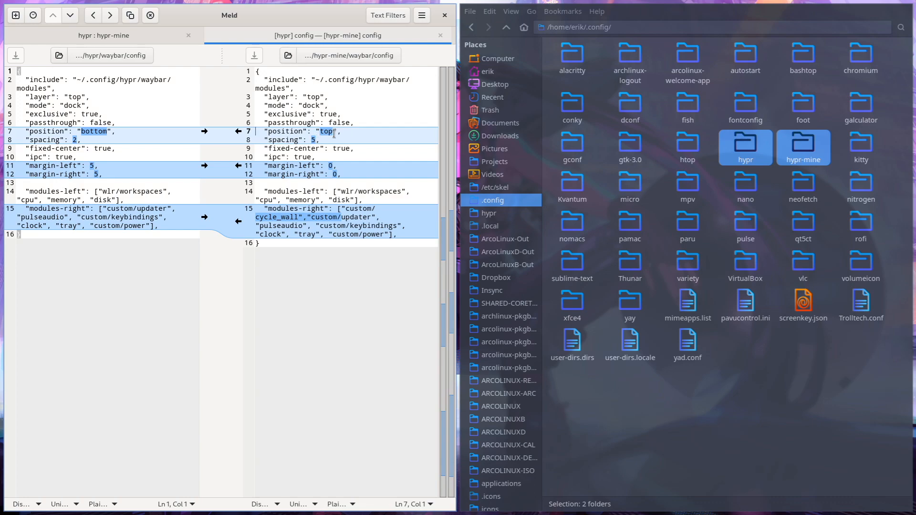
pyautogui.moveTo(97, 138)
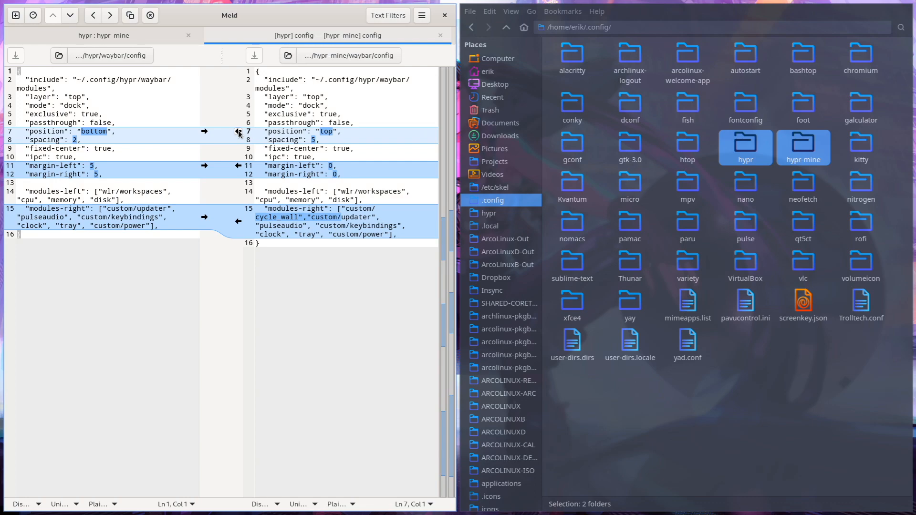
# Copy the top bar position and right-side modules with custom/cycle_wall into hypr, then save.
pyautogui.click(237, 132)
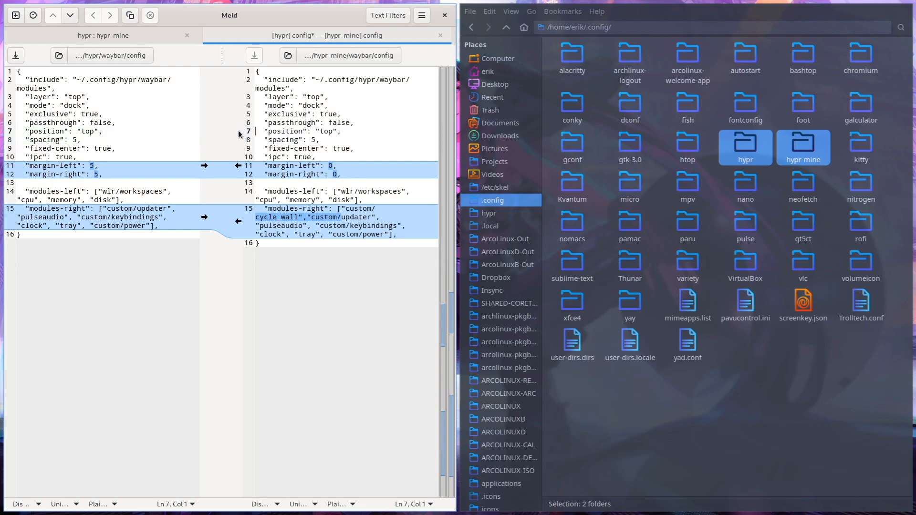
pyautogui.moveTo(129, 199)
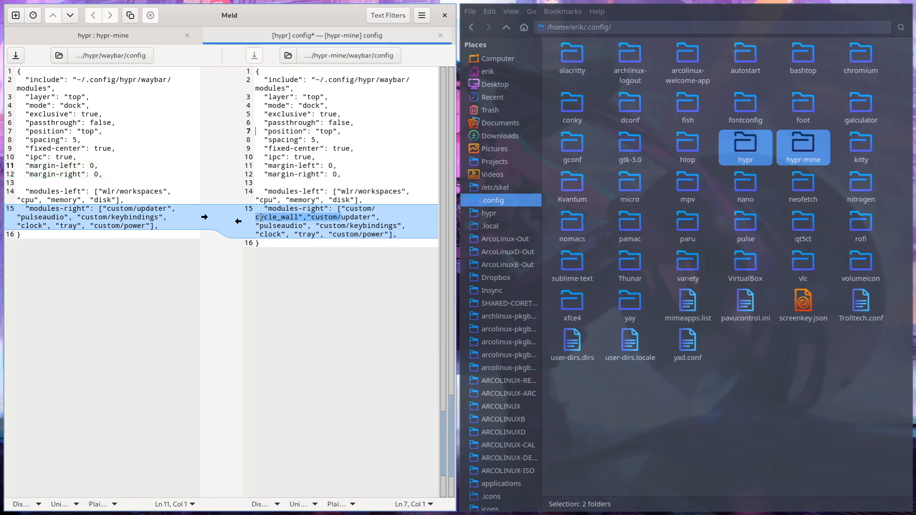
pyautogui.doubleClick(275, 218)
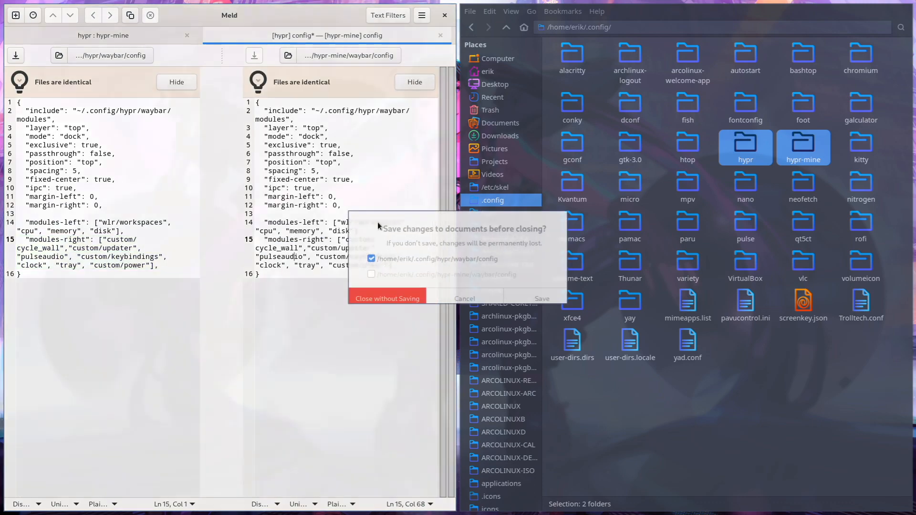
pyautogui.click(386, 299)
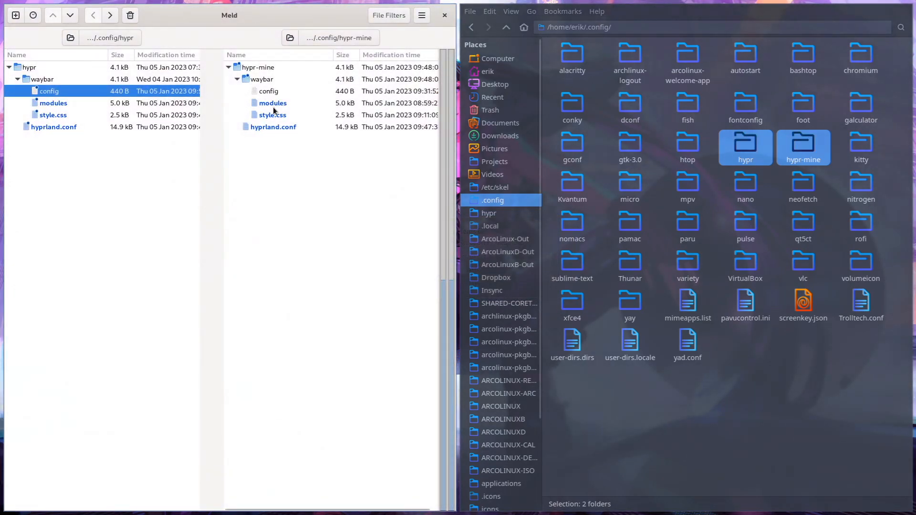
# Copy the wlr/workspaces block difference into hypr's waybar modules file and save both.
pyautogui.doubleClick(272, 103)
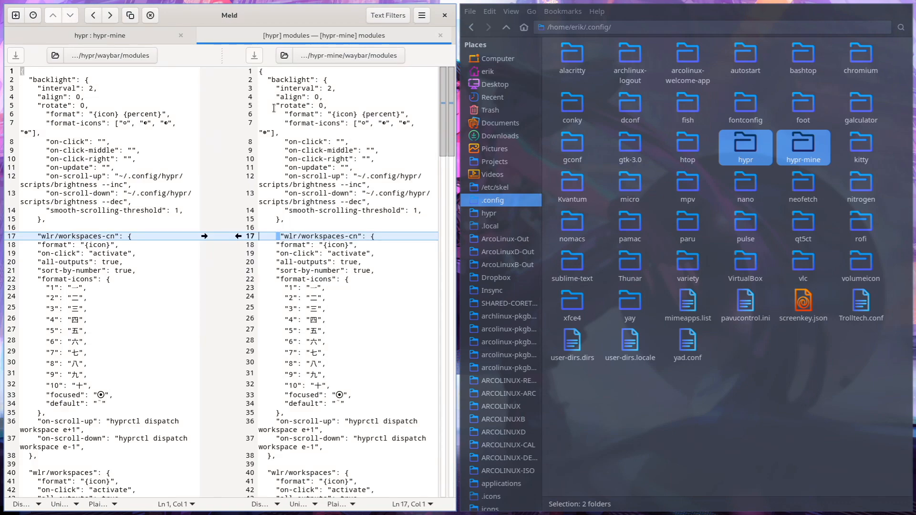
pyautogui.click(286, 235)
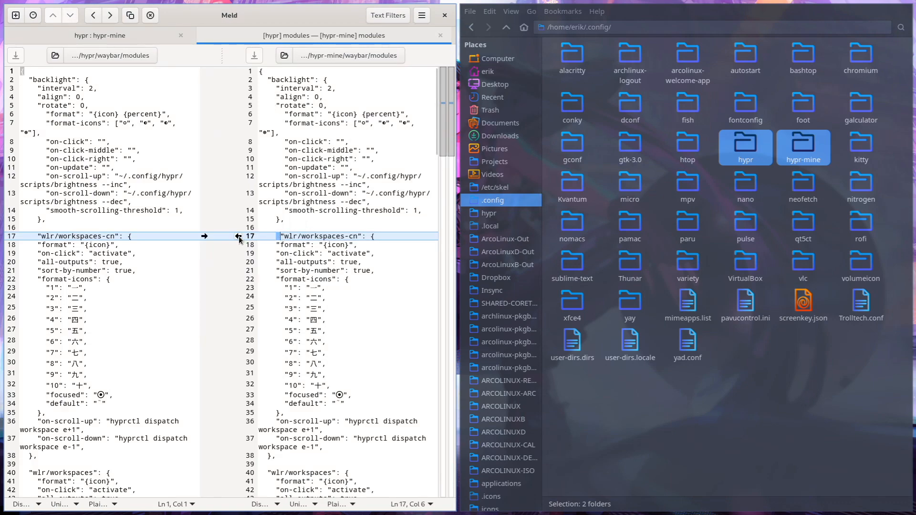
pyautogui.click(207, 237)
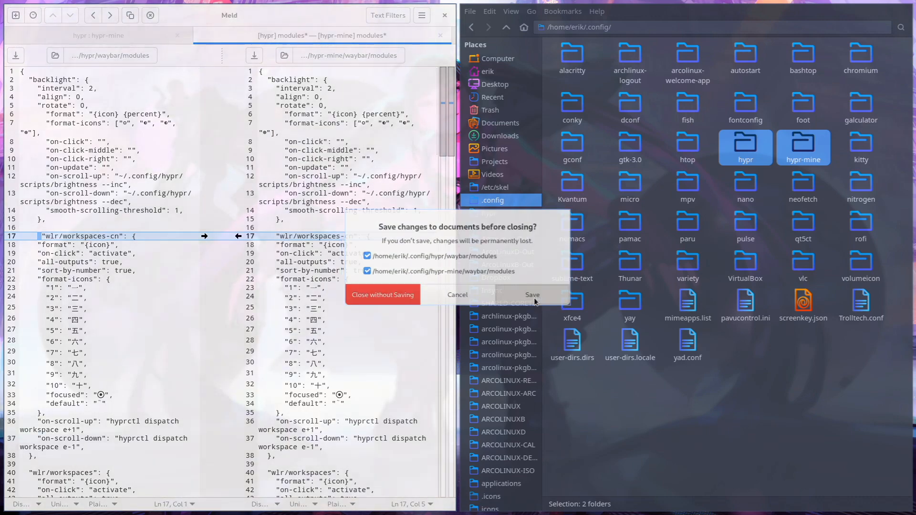
pyautogui.click(383, 295)
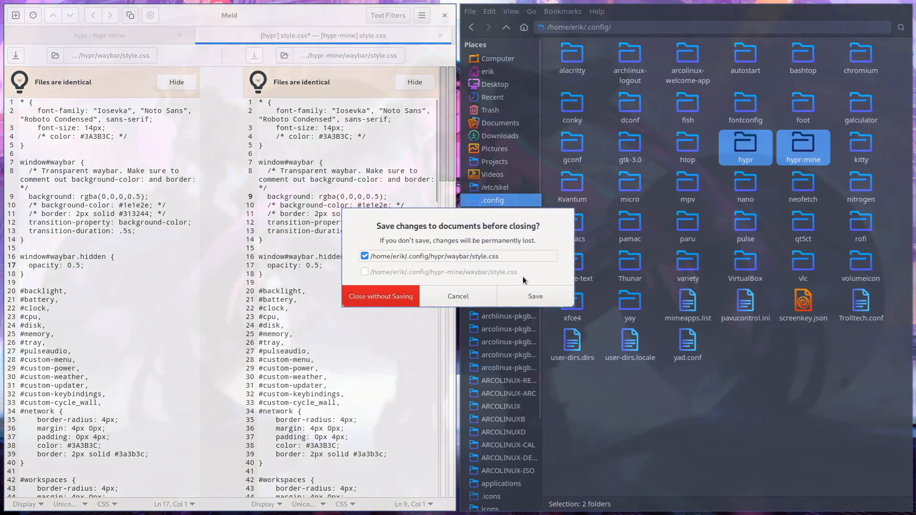
# Merge the style.css differences from hypr-mine and save the result.
pyautogui.click(380, 296)
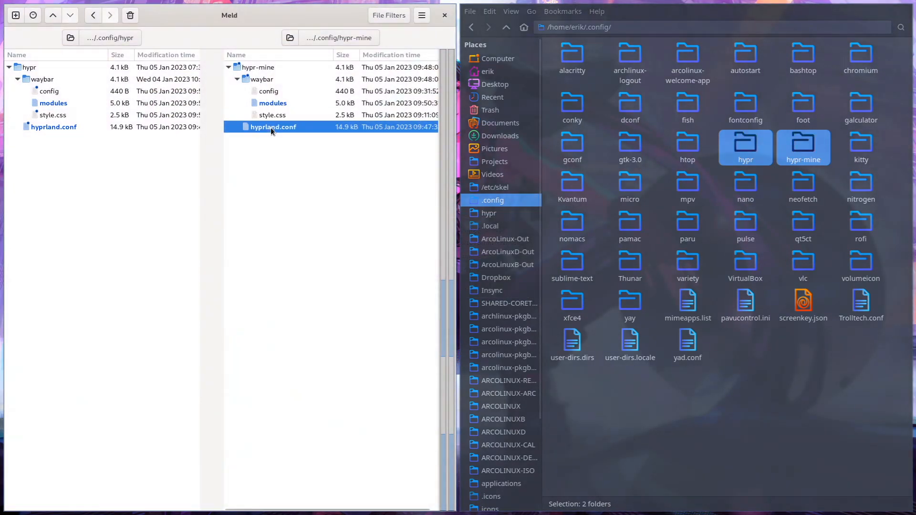
# Bring blur_size 10 and blur_passes 2 from hypr-mine's hyprland.conf into hypr, then leave Meld.
pyautogui.doubleClick(273, 127)
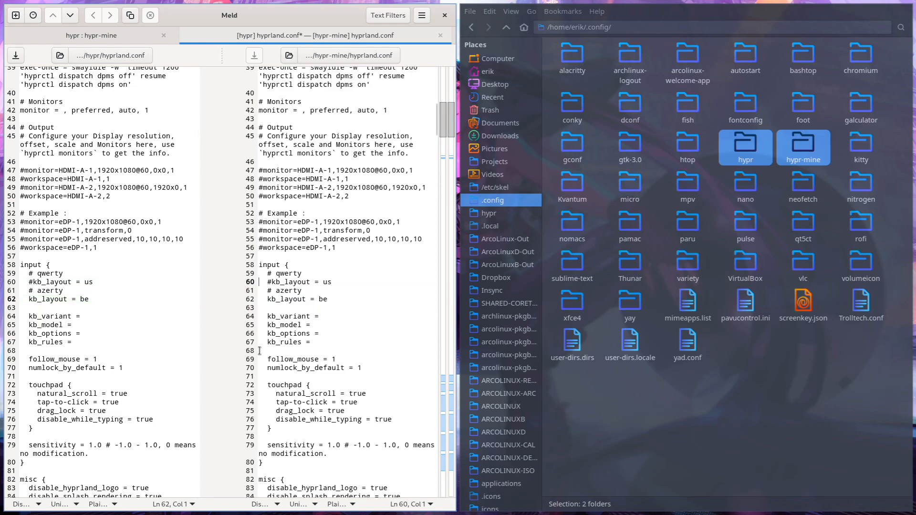
pyautogui.scroll(-3)
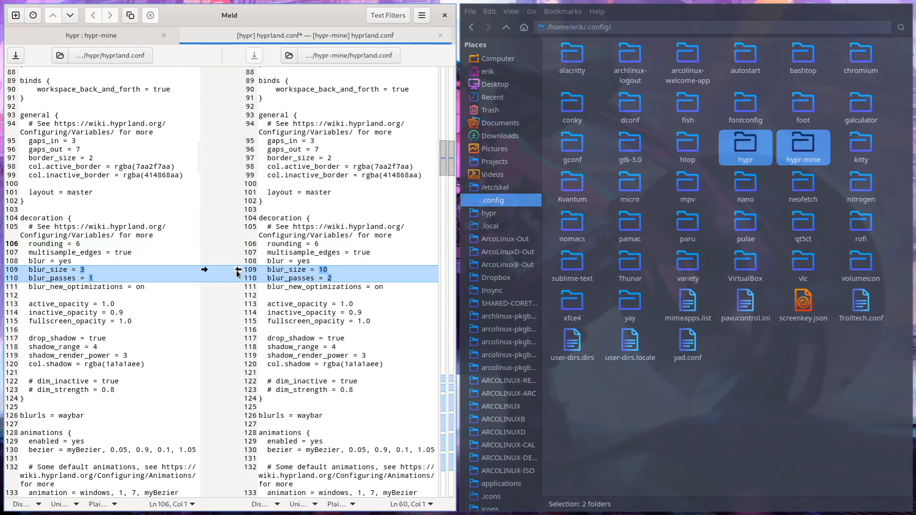
pyautogui.scroll(-3)
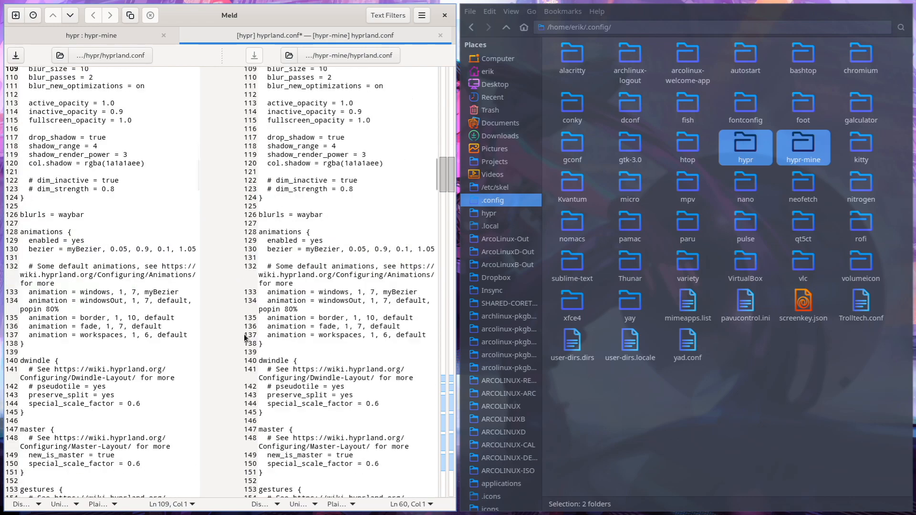
pyautogui.scroll(-3)
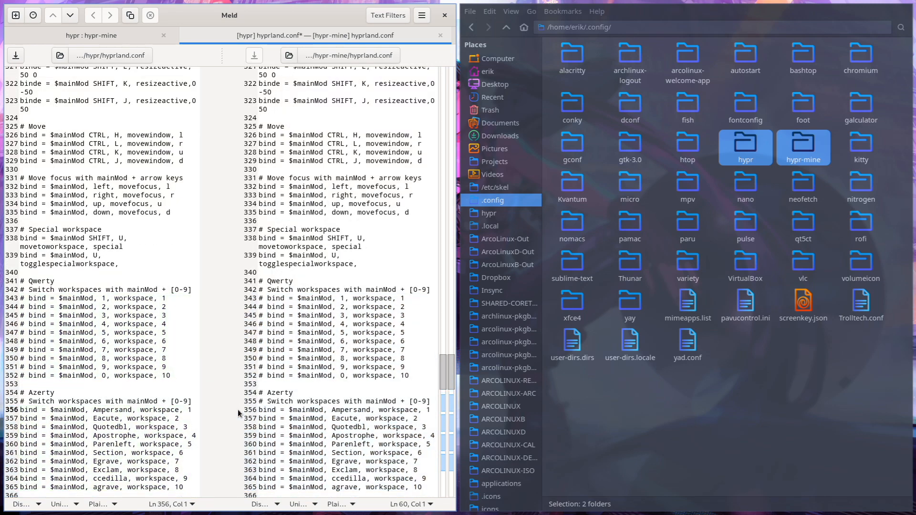
pyautogui.scroll(-3)
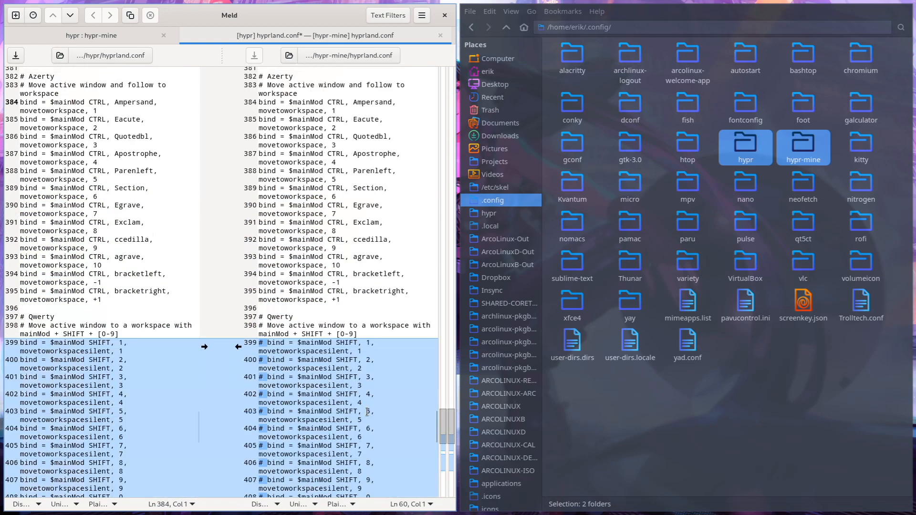
pyautogui.scroll(-3)
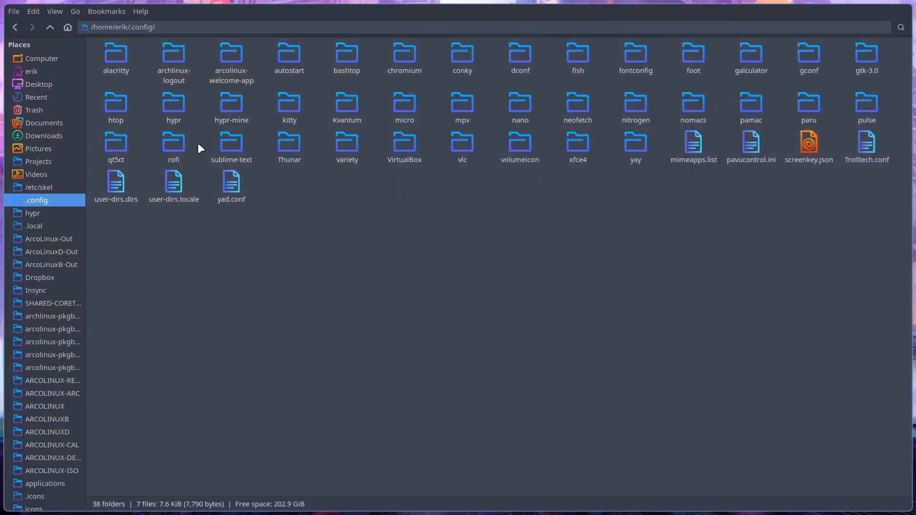
pyautogui.click(174, 107)
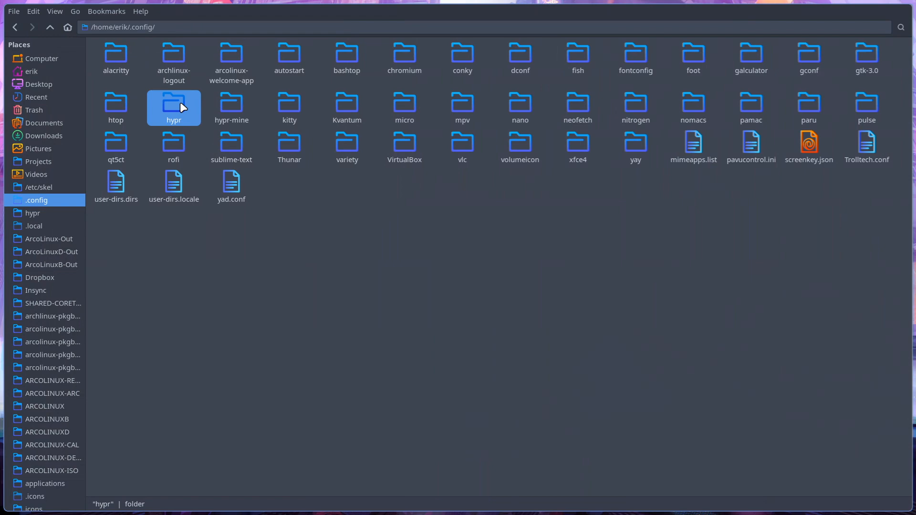